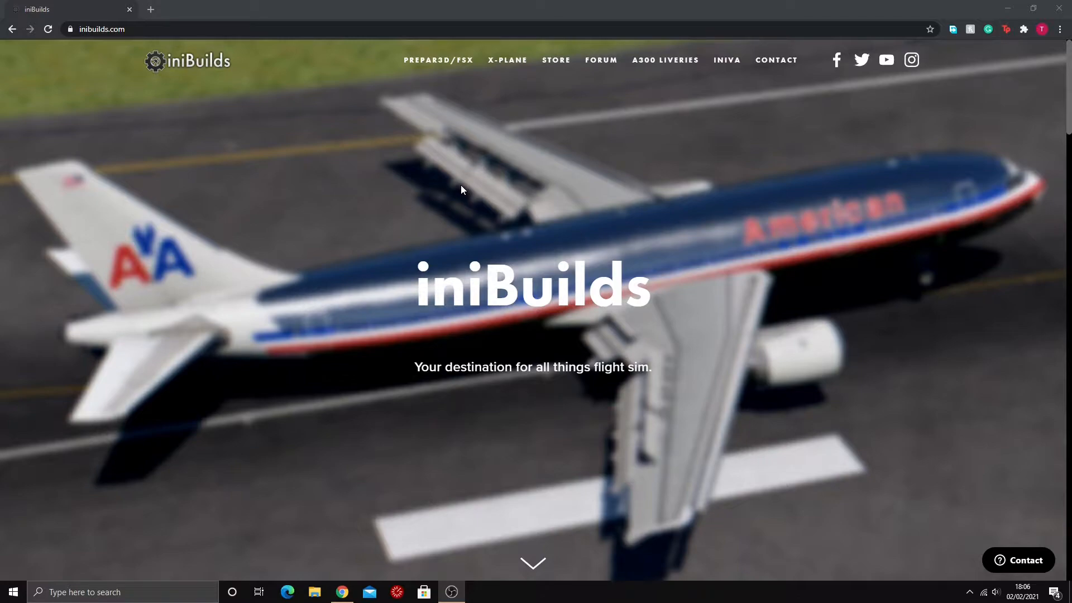
mouse_move(383, 174)
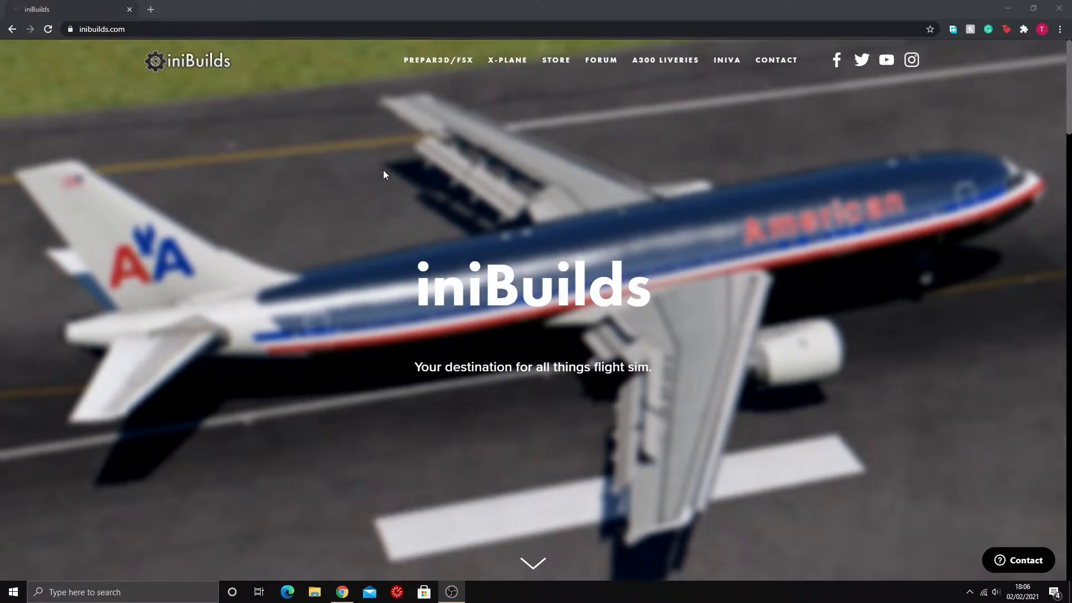
mouse_move(357, 165)
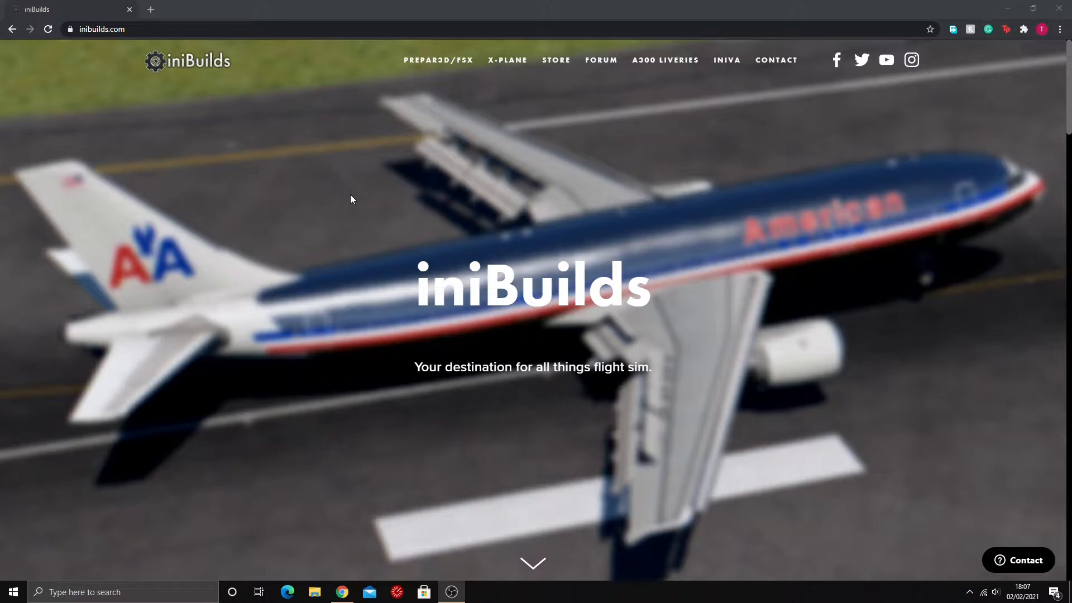
Download the iniBuilds Dynamic Lighting Effect Library 1.0.1 zip to Downloads and close Free Download Manager.
scroll(down, 3)
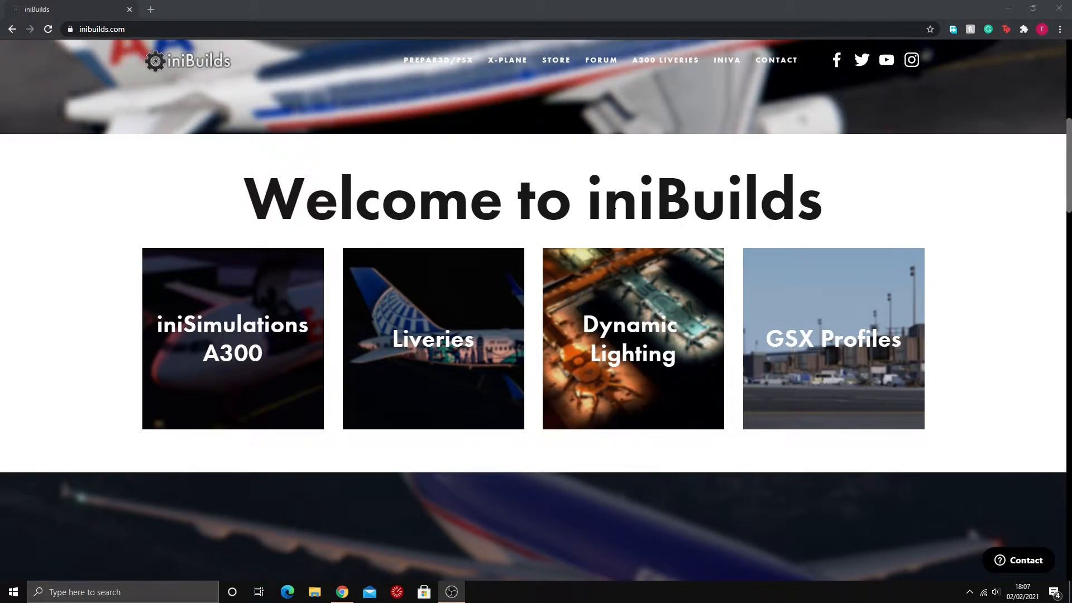
mouse_move(738, 329)
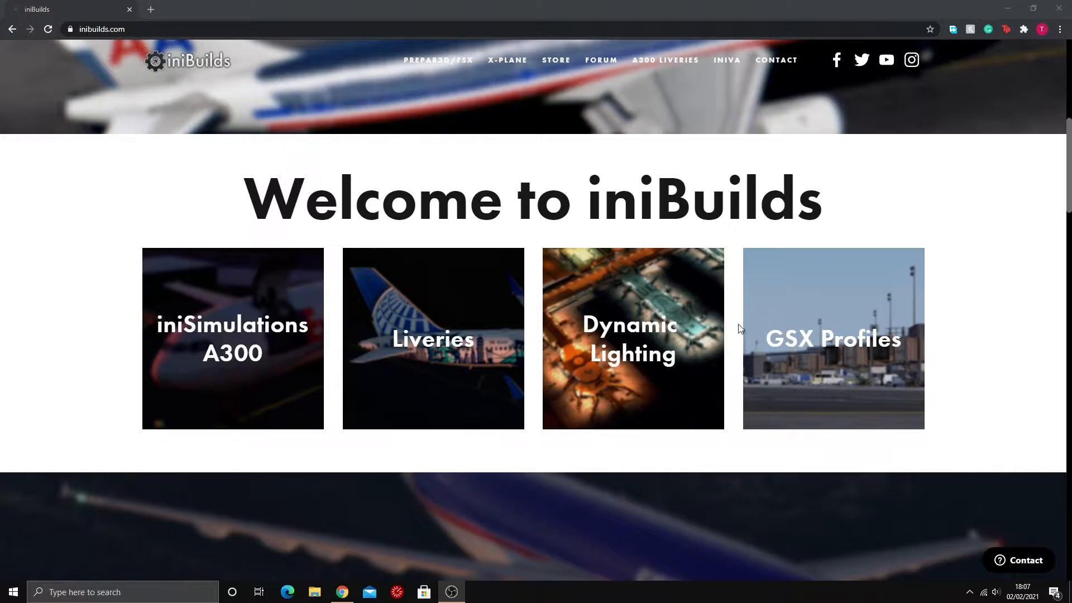
mouse_move(609, 338)
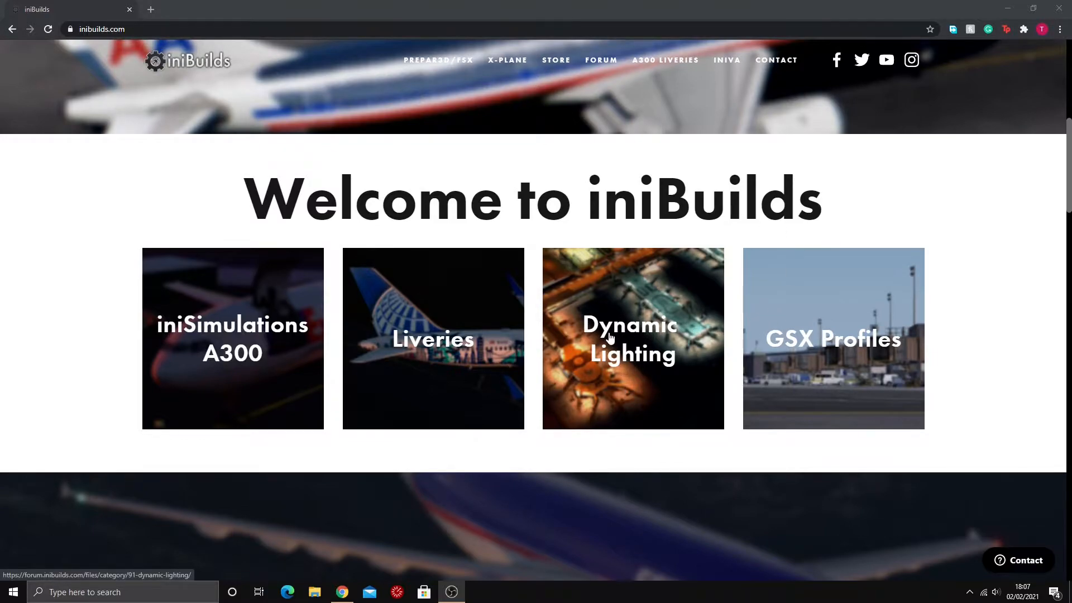
click(631, 339)
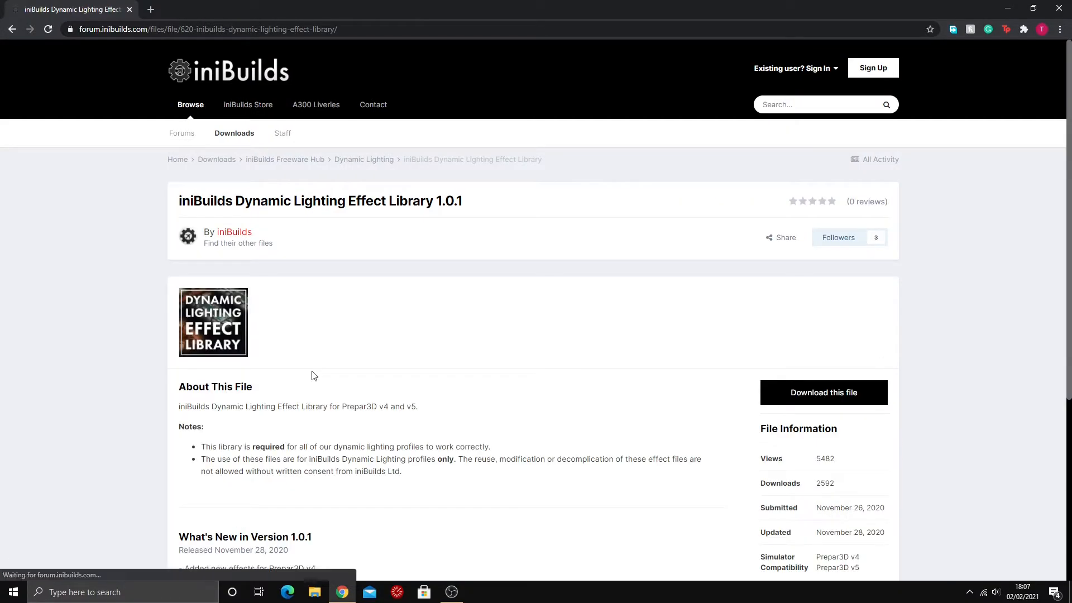
click(823, 392)
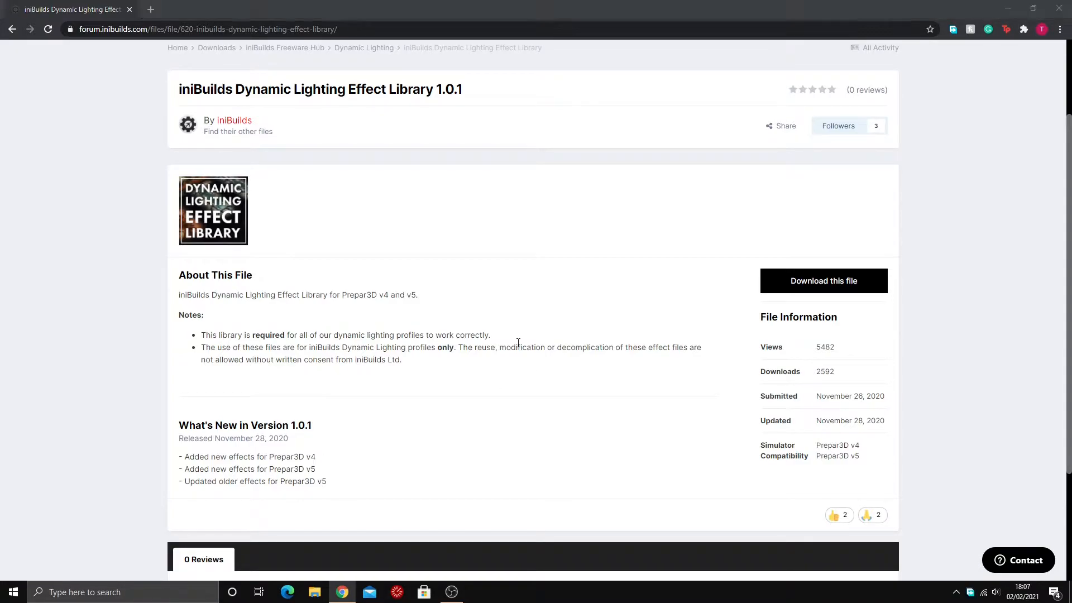
click(823, 280)
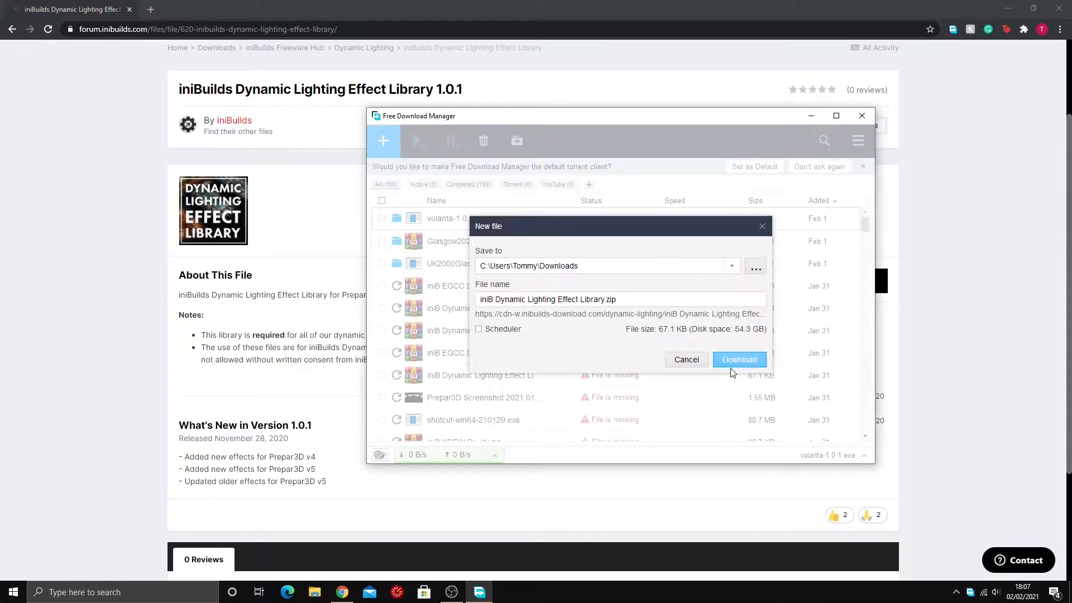
click(738, 359)
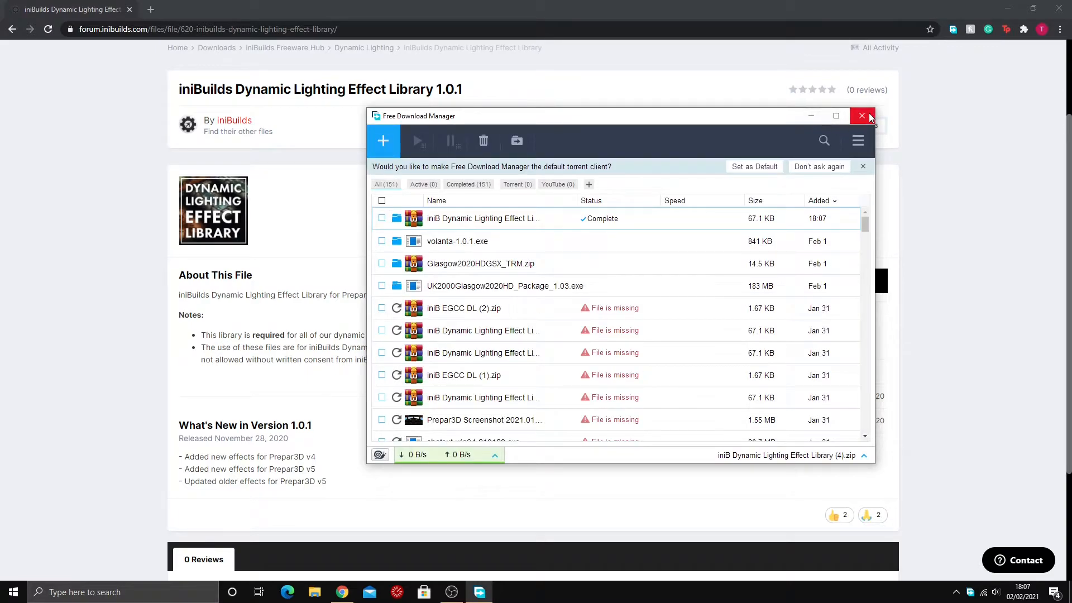
click(861, 116)
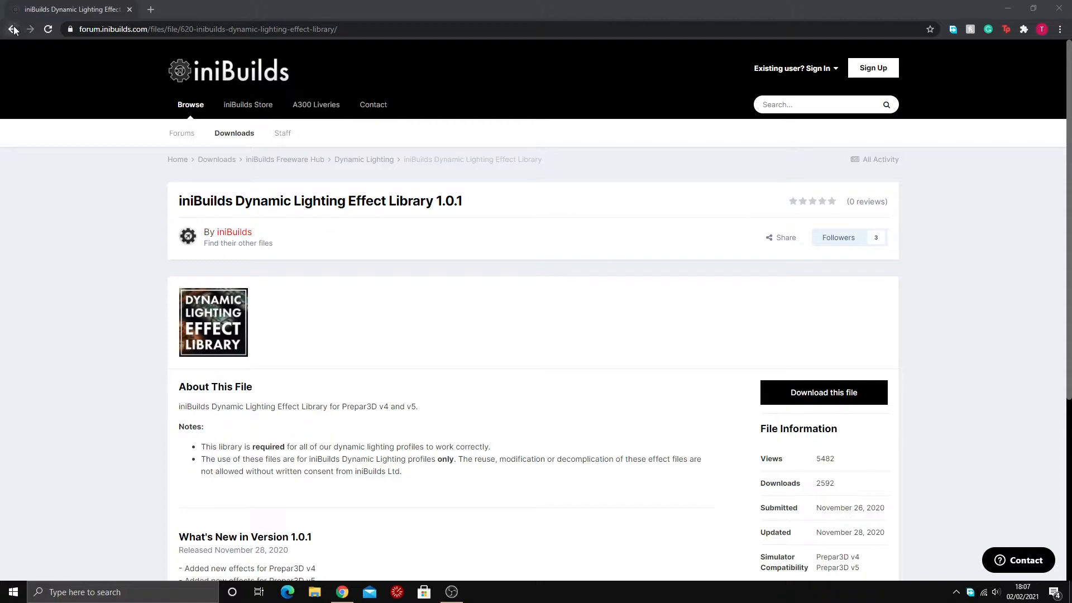
mouse_move(12, 29)
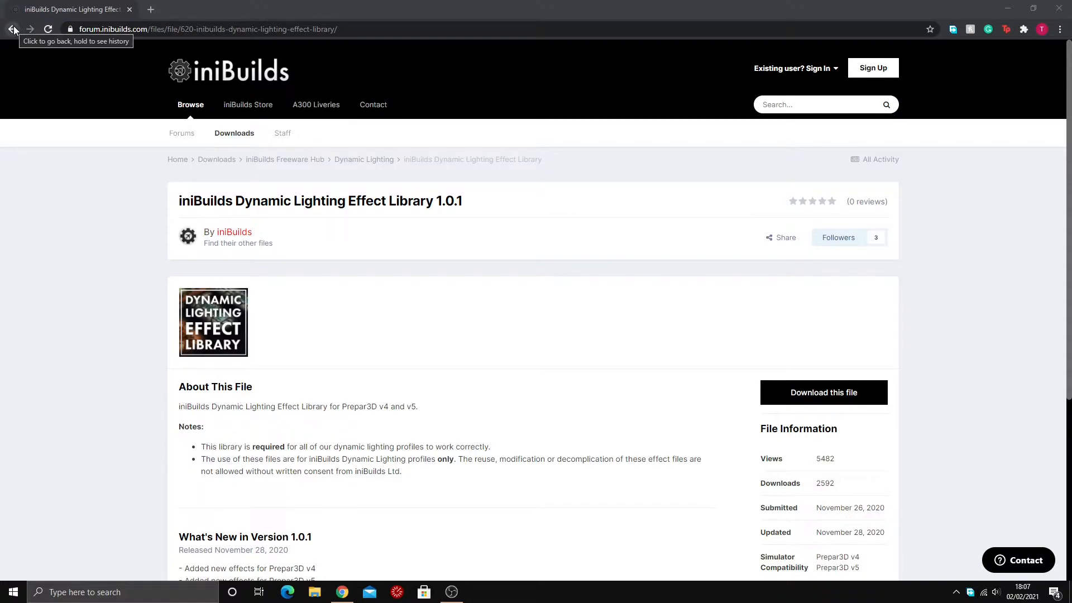
Return to the iniBuilds home page and open the Dynamic Lighting regional overview.
click(12, 28)
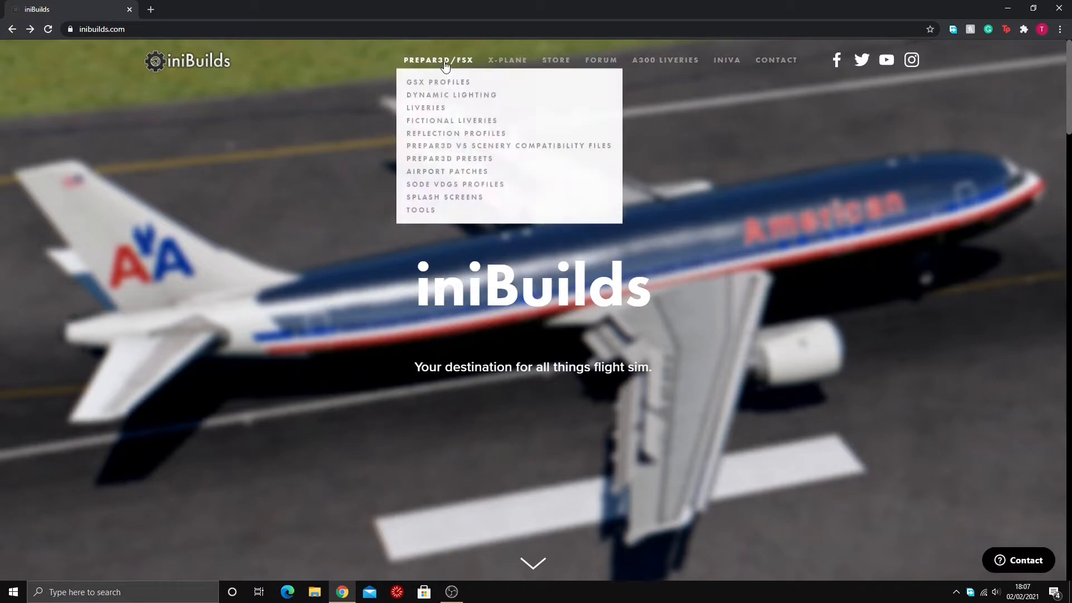
click(451, 95)
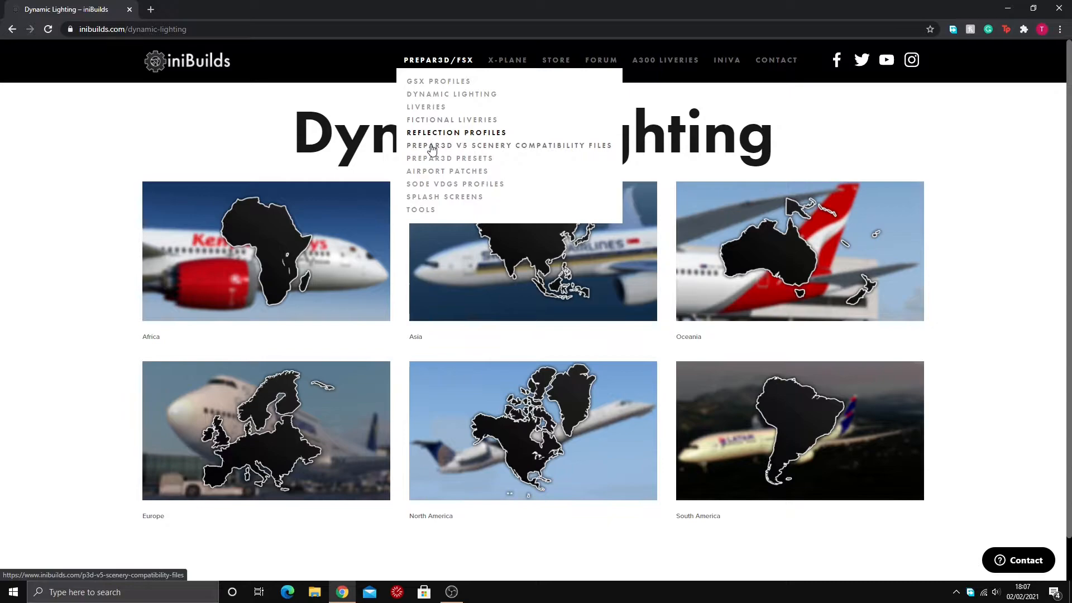
mouse_move(447, 134)
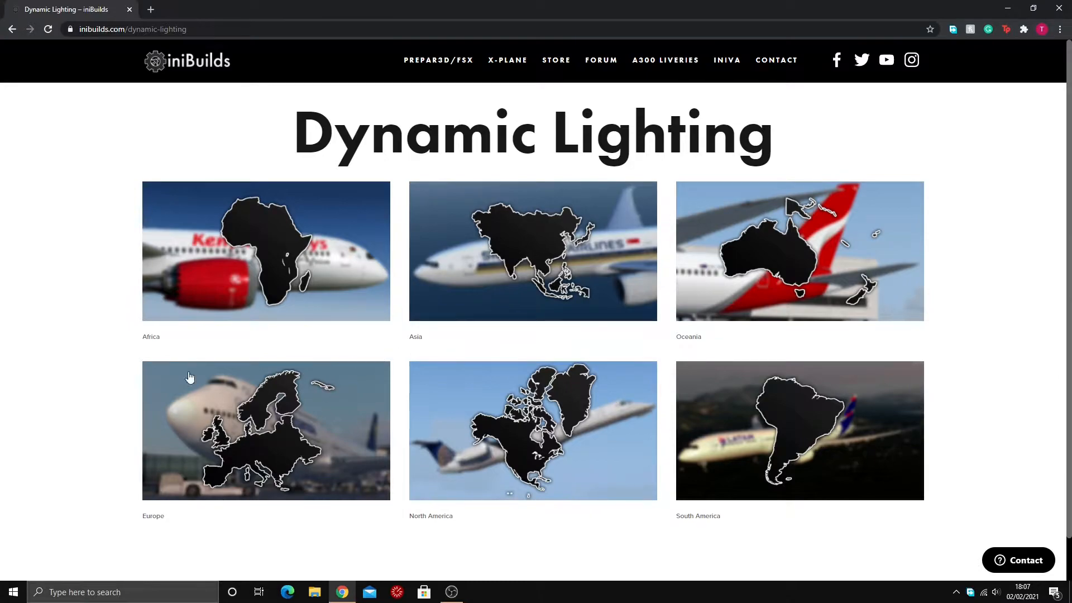
mouse_move(490, 373)
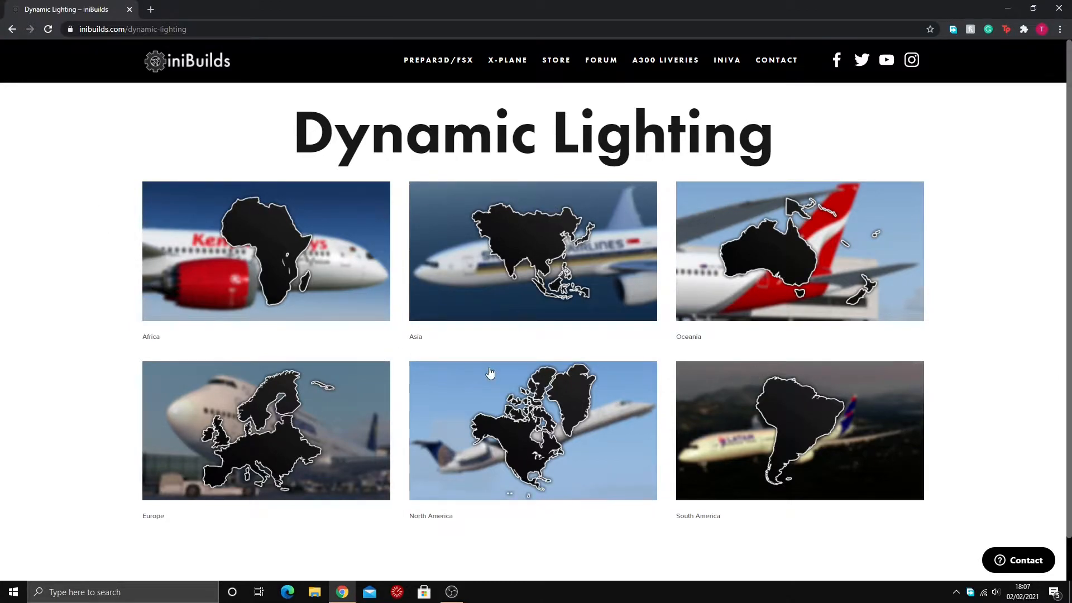
mouse_move(393, 426)
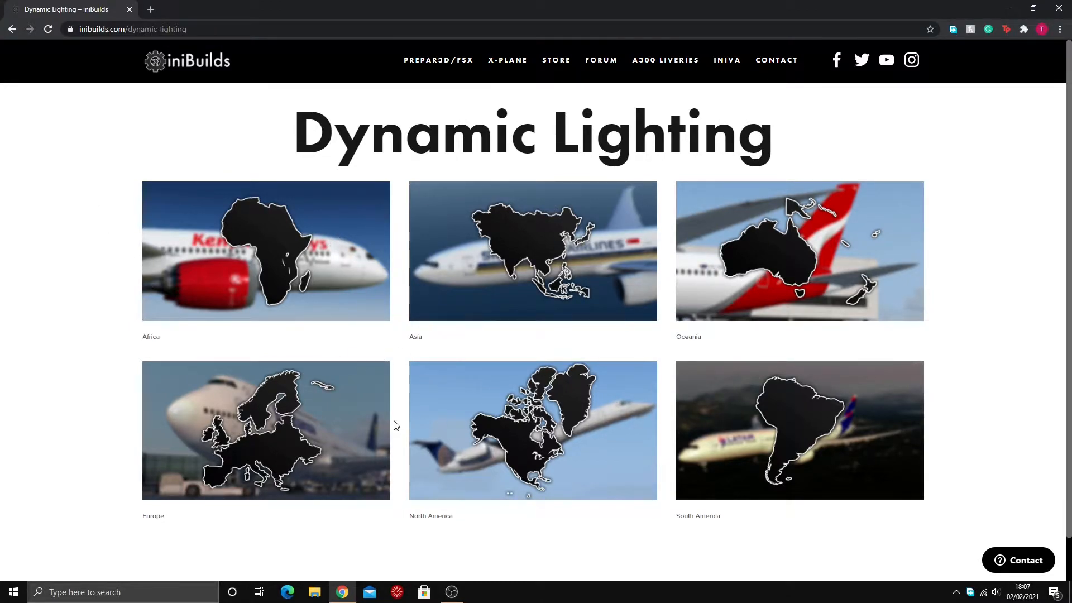
mouse_move(780, 311)
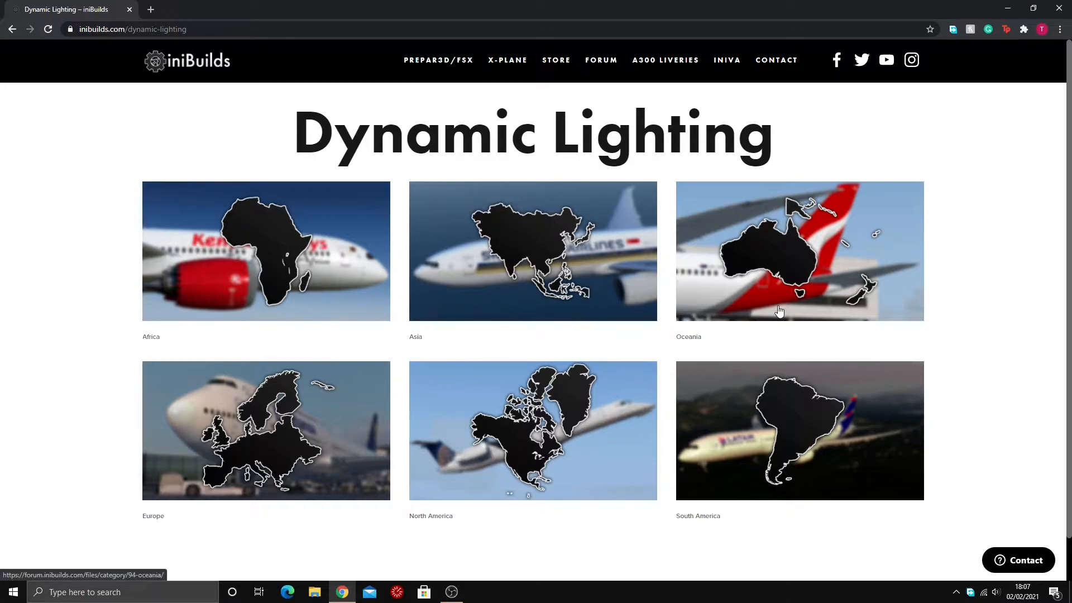
mouse_move(784, 271)
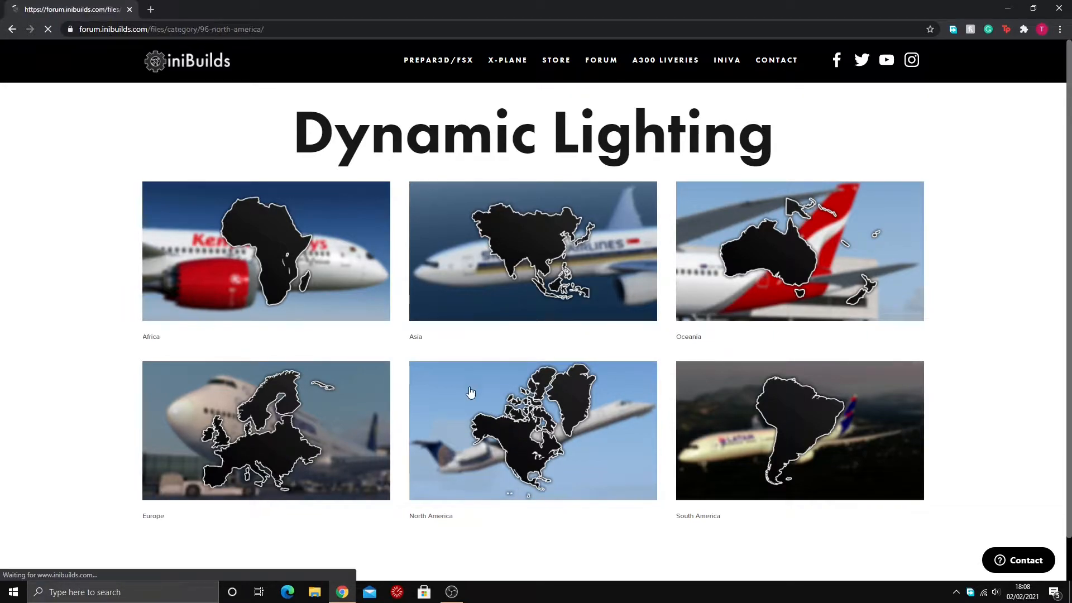
Browse page 3 of the North America listings to the Drzewiecki Designs New York JFK file page.
click(533, 430)
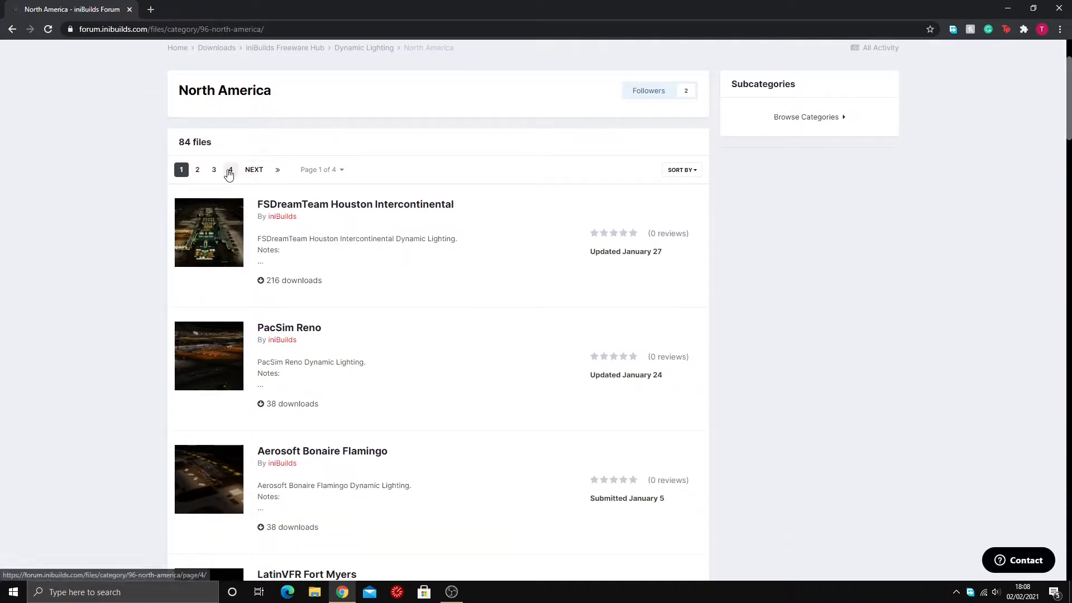
click(213, 169)
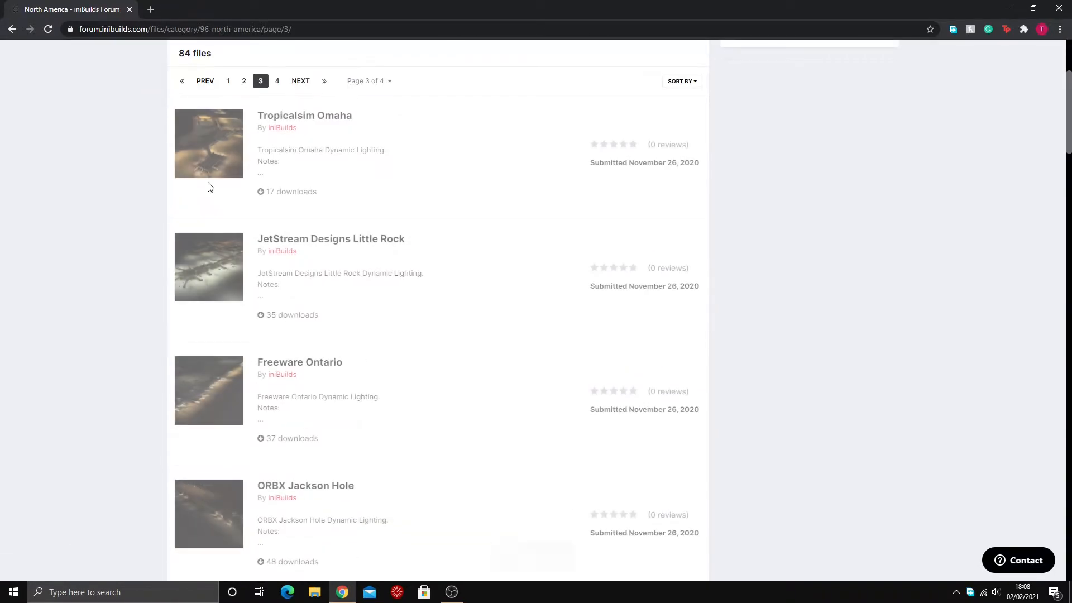
scroll(down, 3)
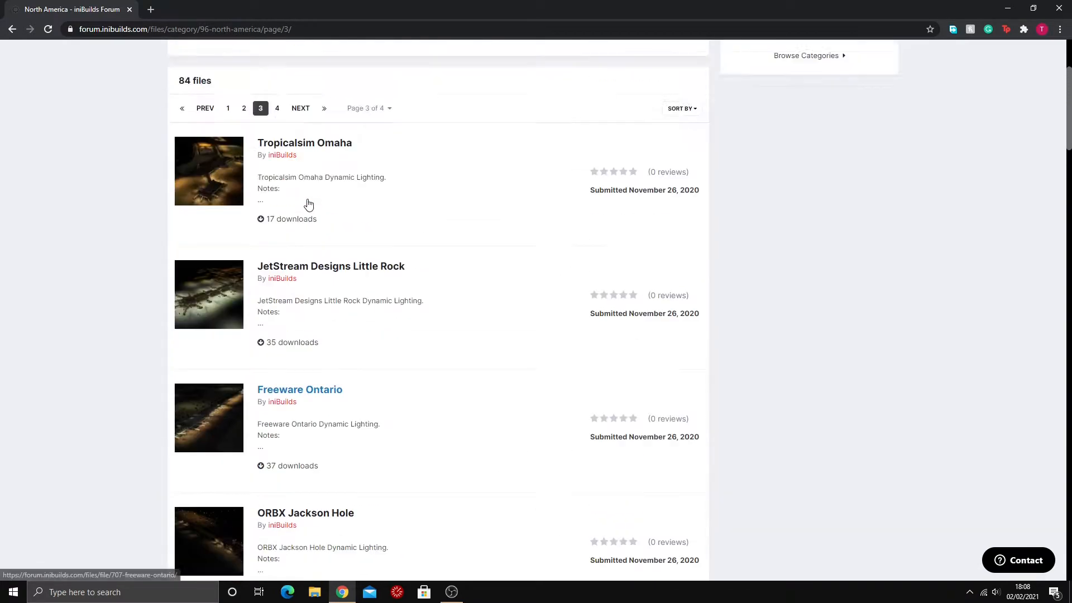
scroll(down, 3)
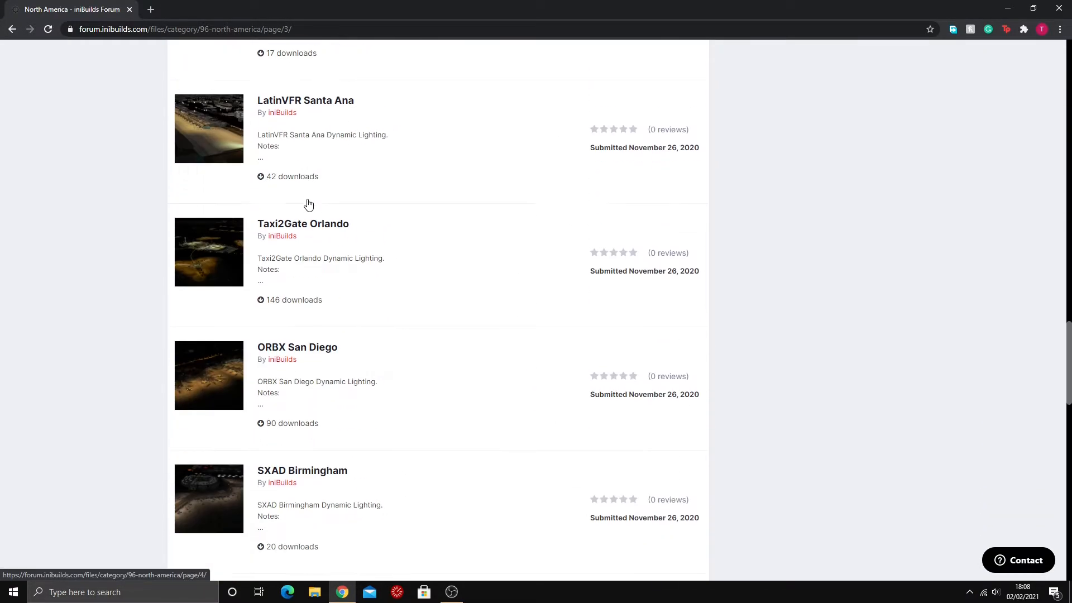
scroll(down, 3)
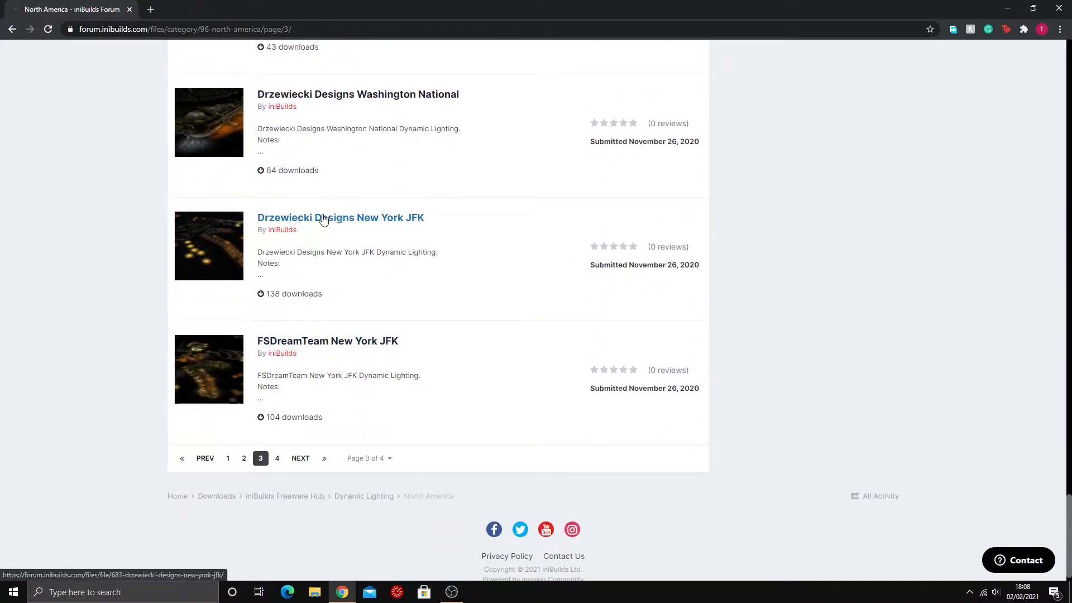
click(340, 217)
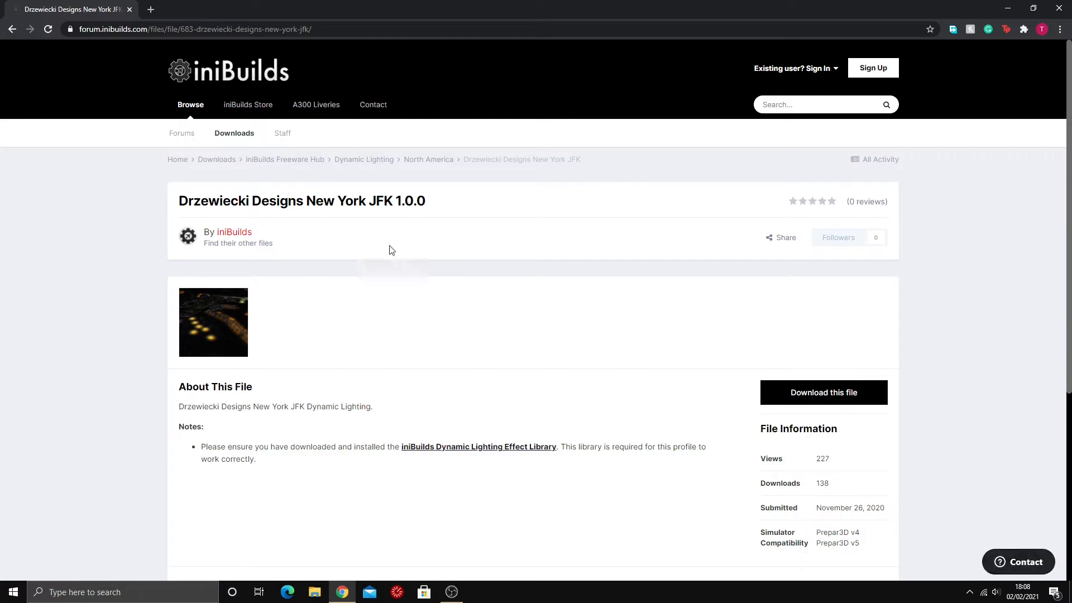
scroll(down, 3)
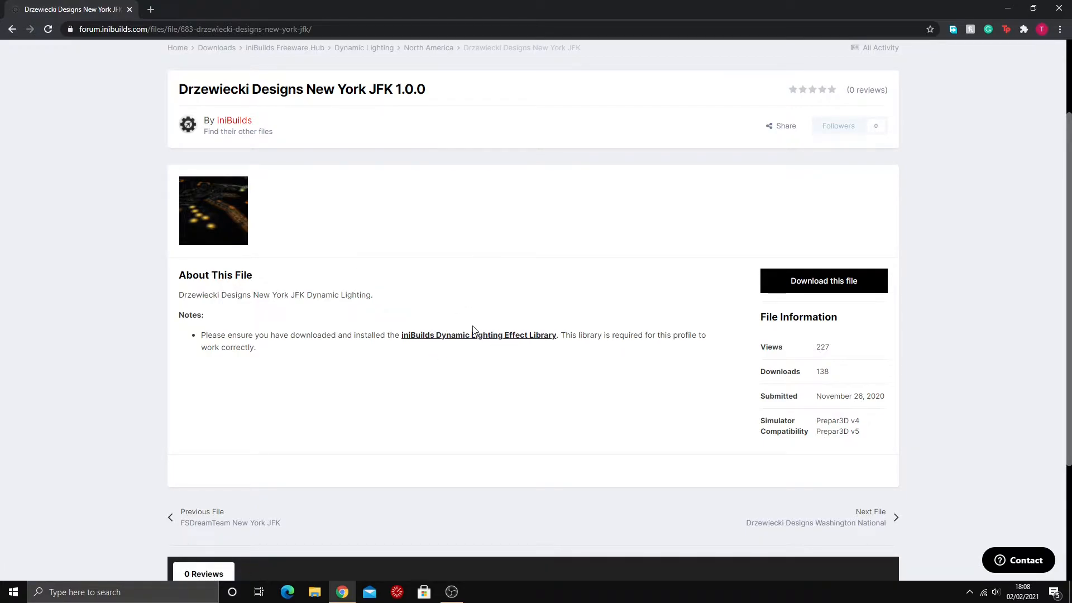
mouse_move(479, 335)
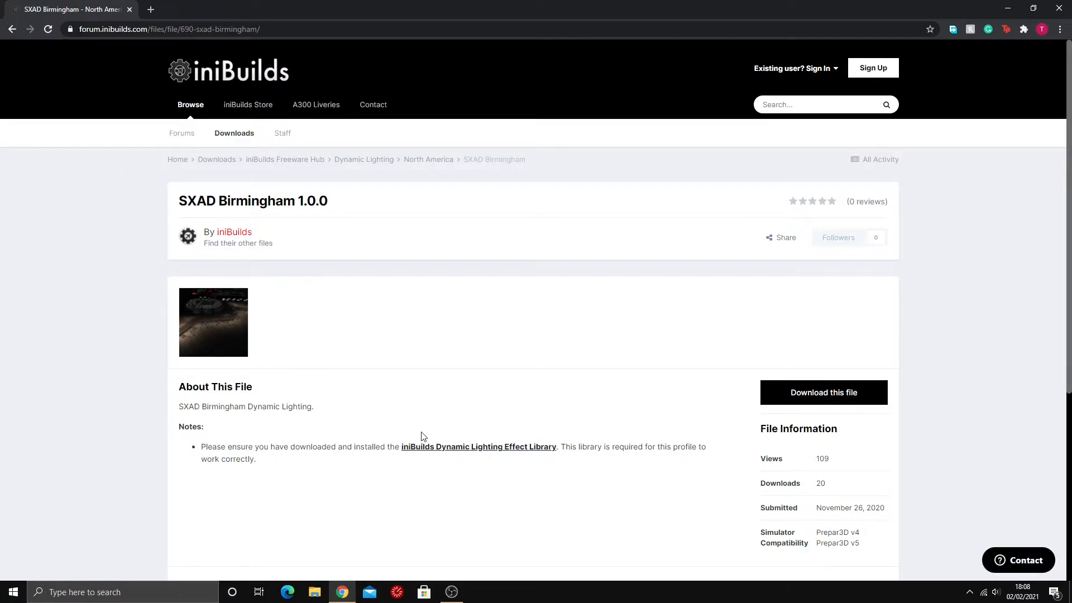
Download the Drzewiecki New York JFK lighting zip and select it in the Downloads folder.
click(11, 29)
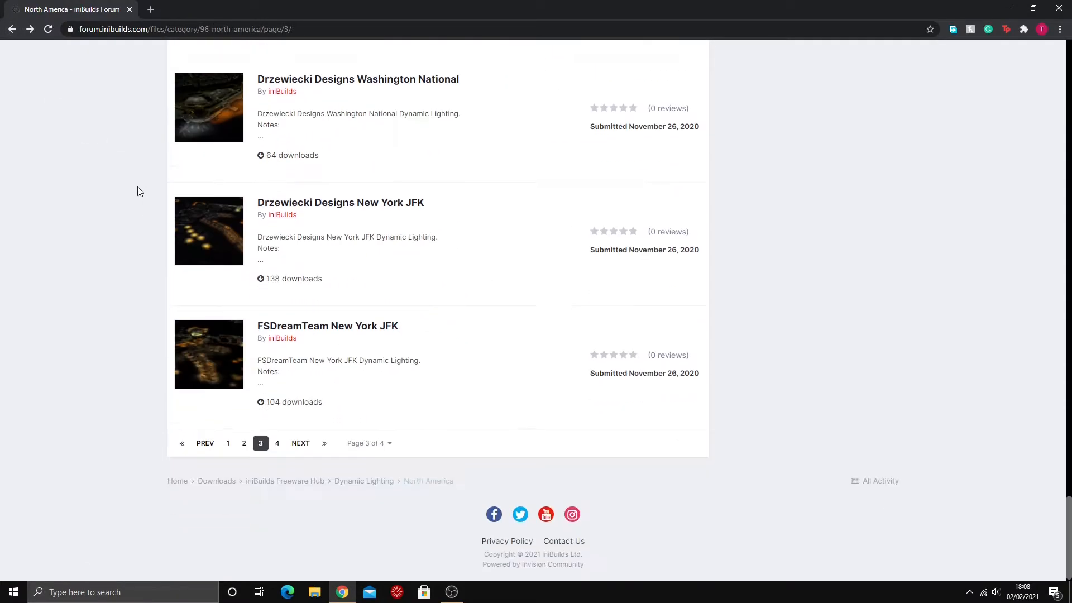
click(340, 202)
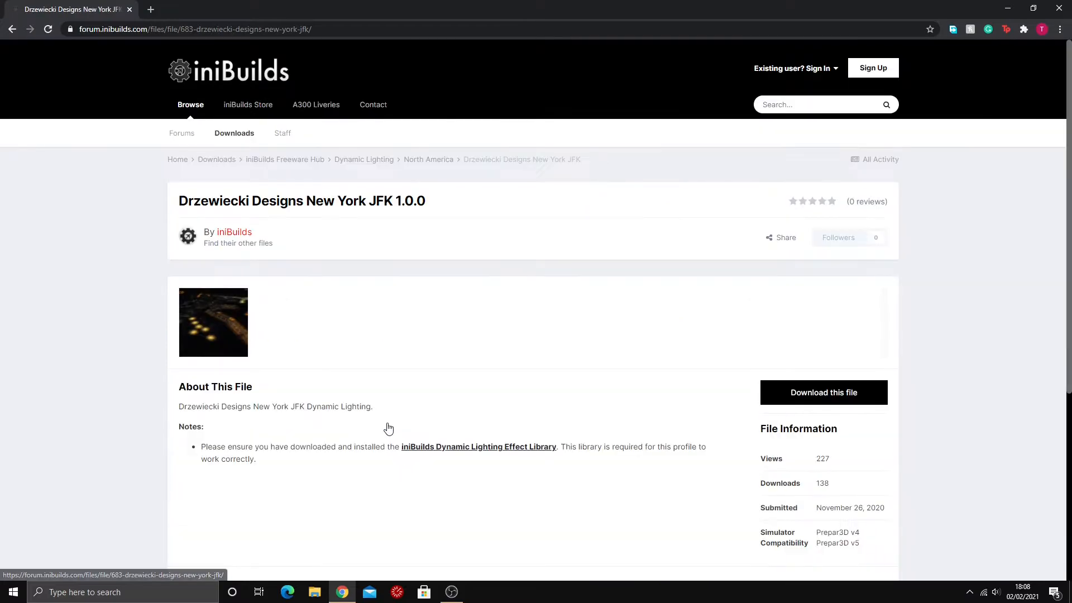
click(823, 392)
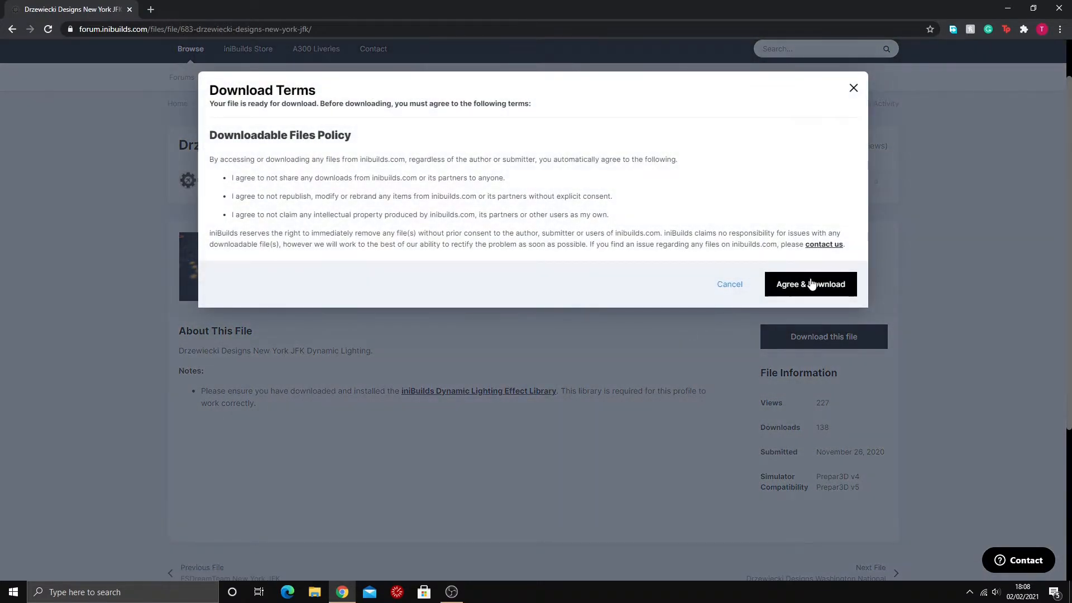
click(810, 283)
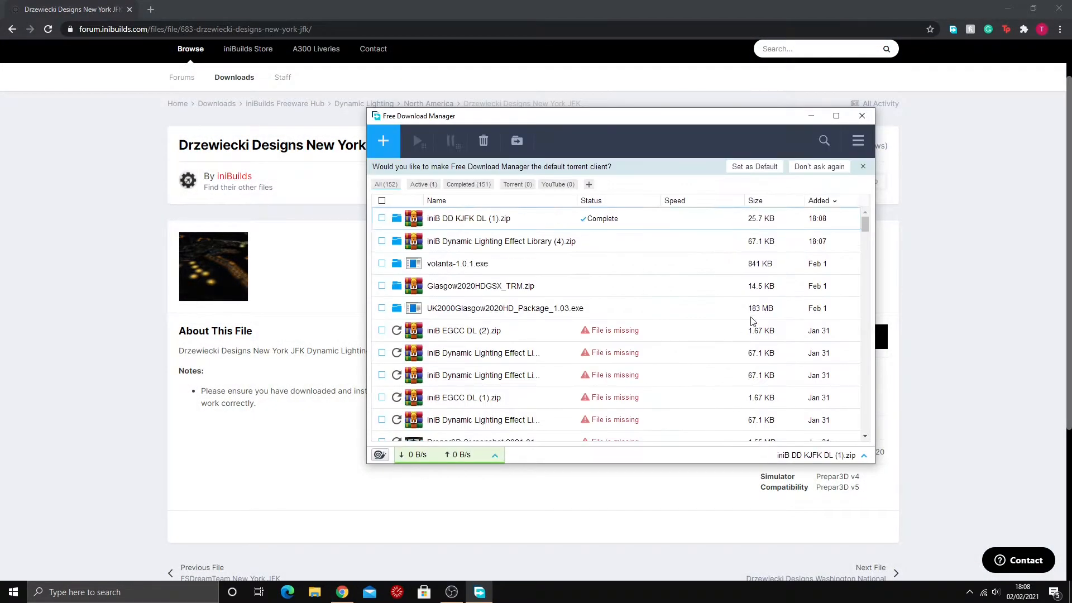
click(861, 115)
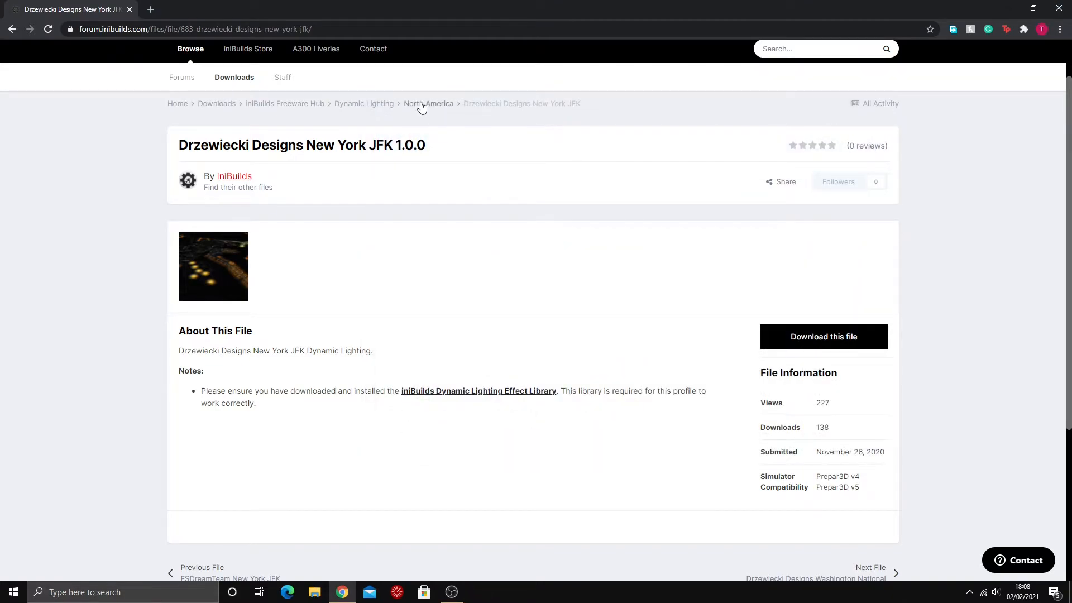
mouse_move(413, 119)
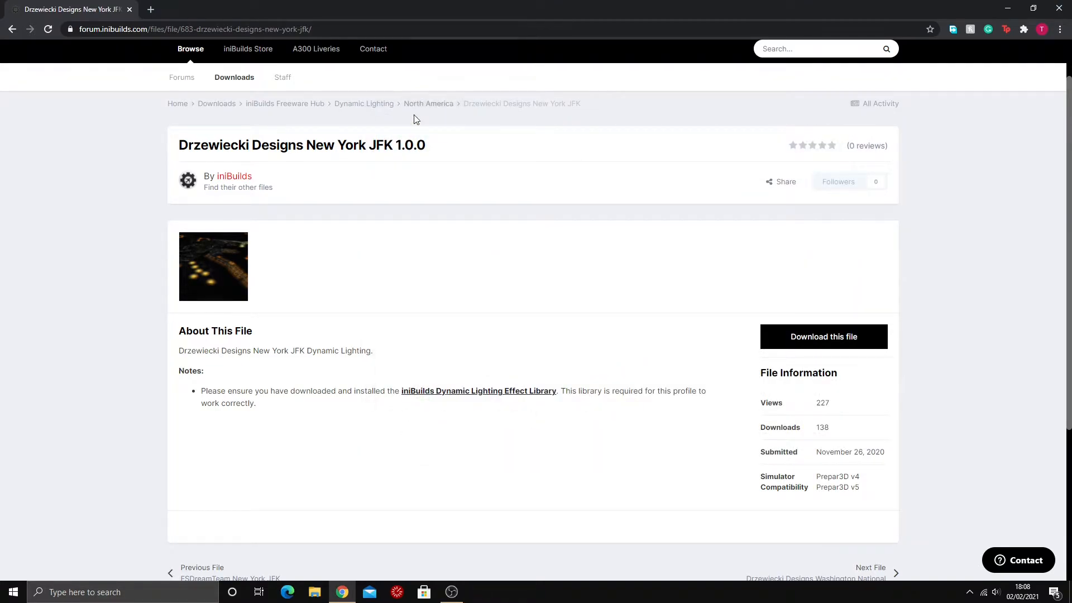
click(314, 592)
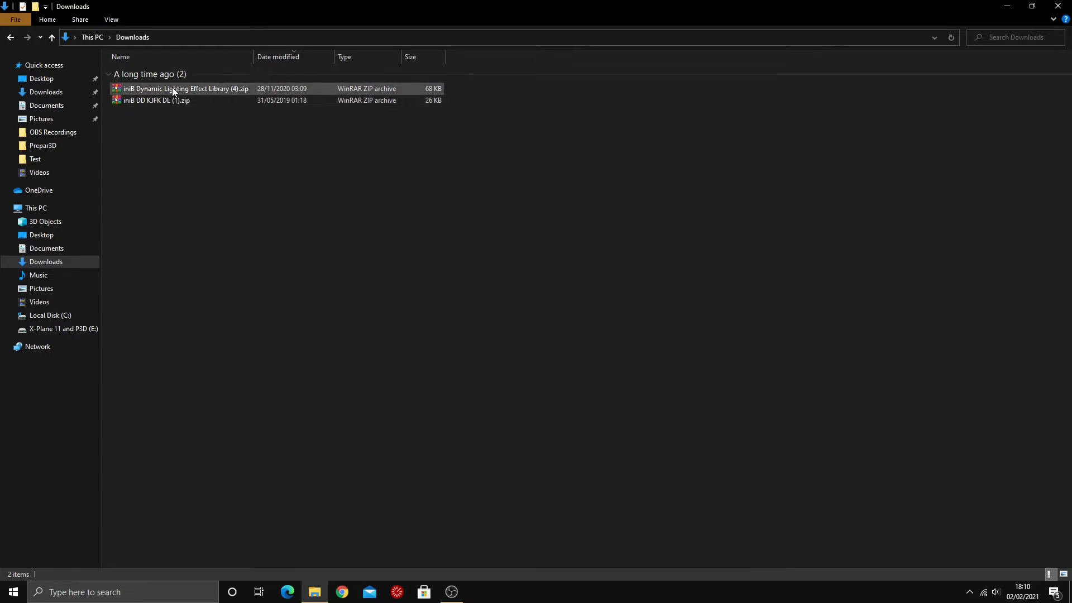
click(171, 100)
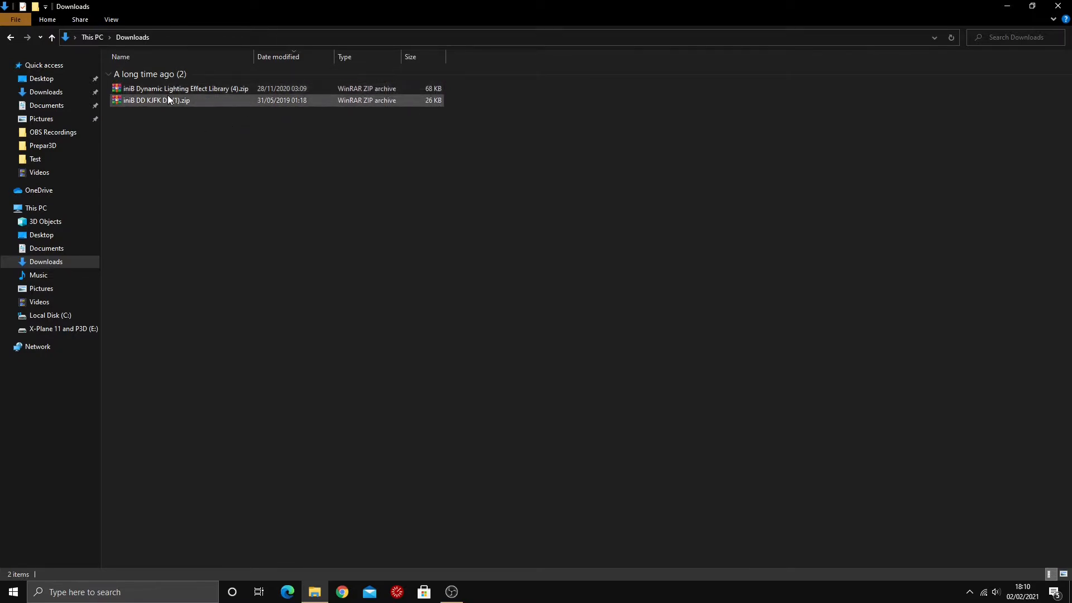
Extract the zips with WinRAR into iniB DD KJFK DL (1) and iniB Dynamic Lighting Effect Library (4).
right_click(154, 101)
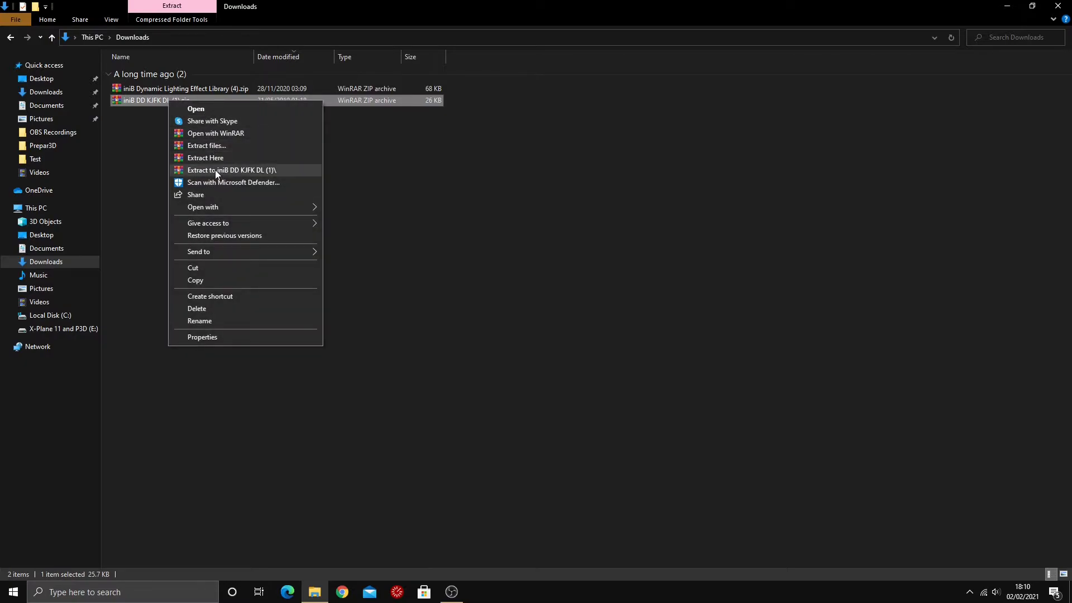
click(232, 169)
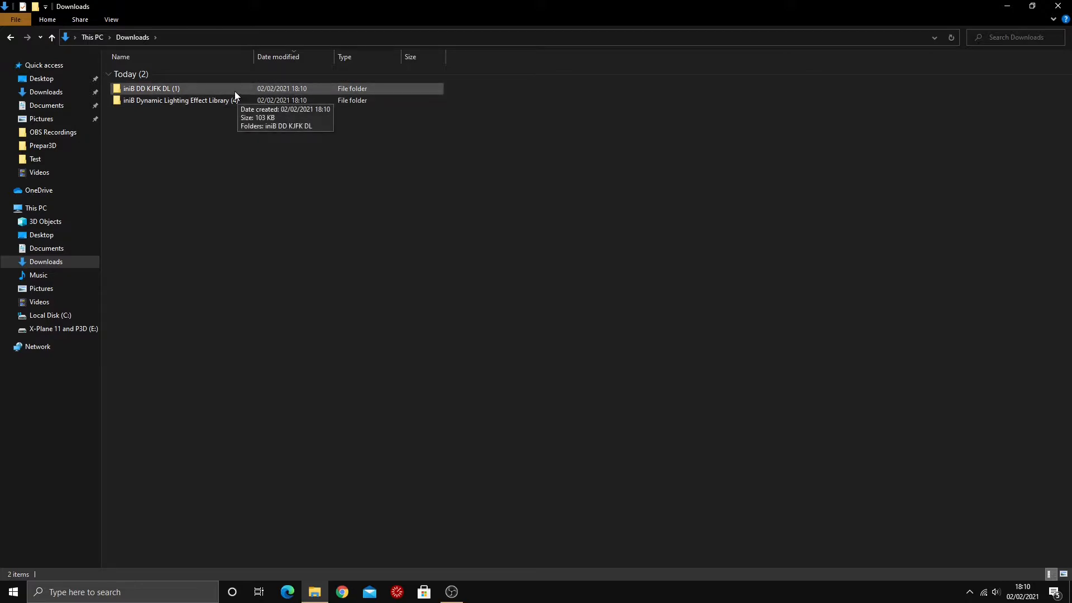
mouse_move(197, 88)
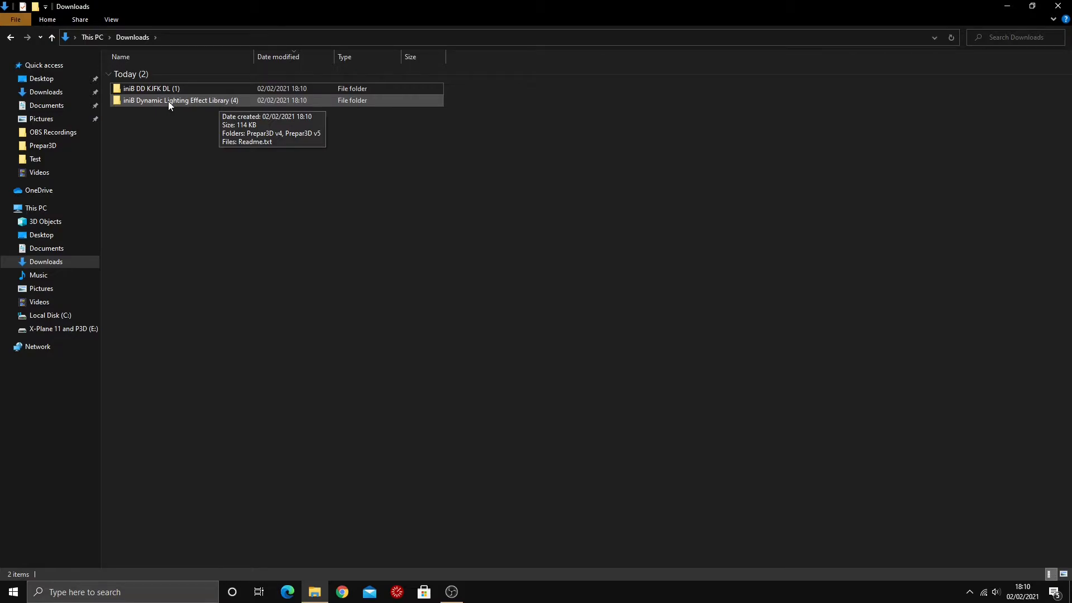
click(180, 100)
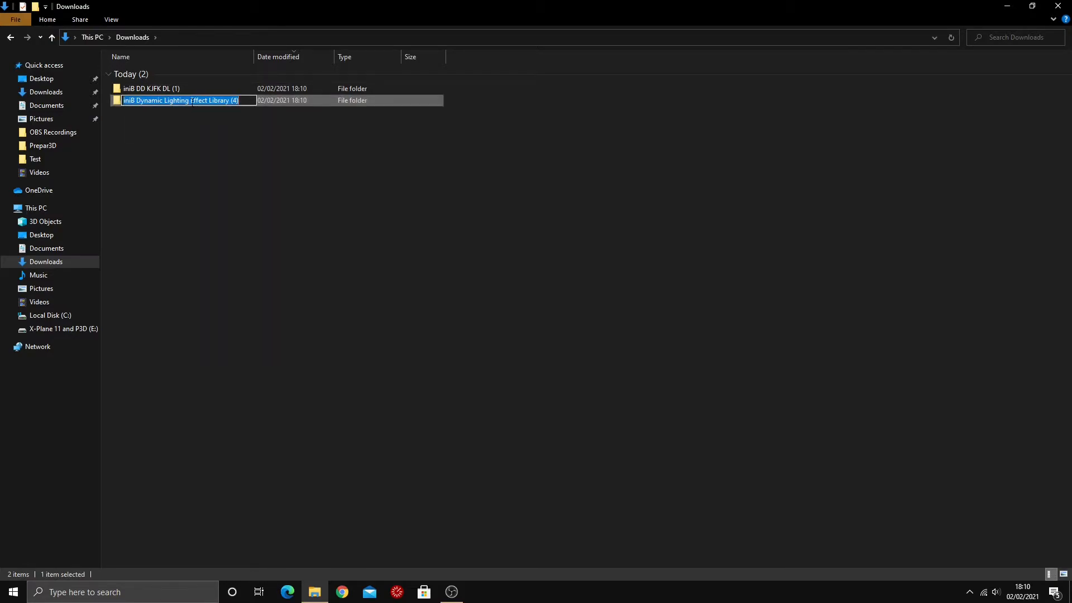
click(248, 119)
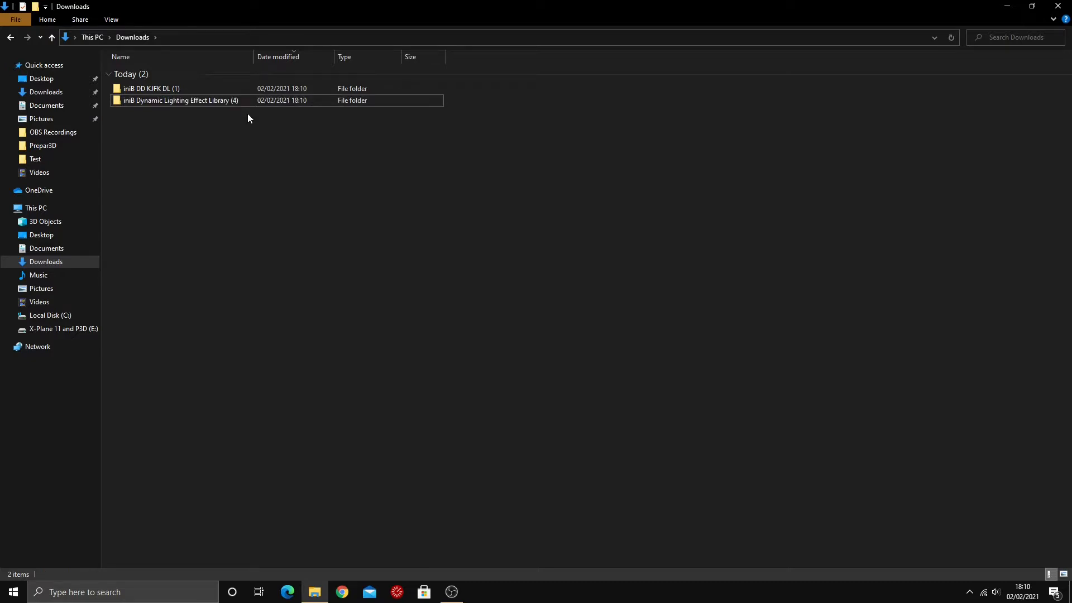
click(181, 101)
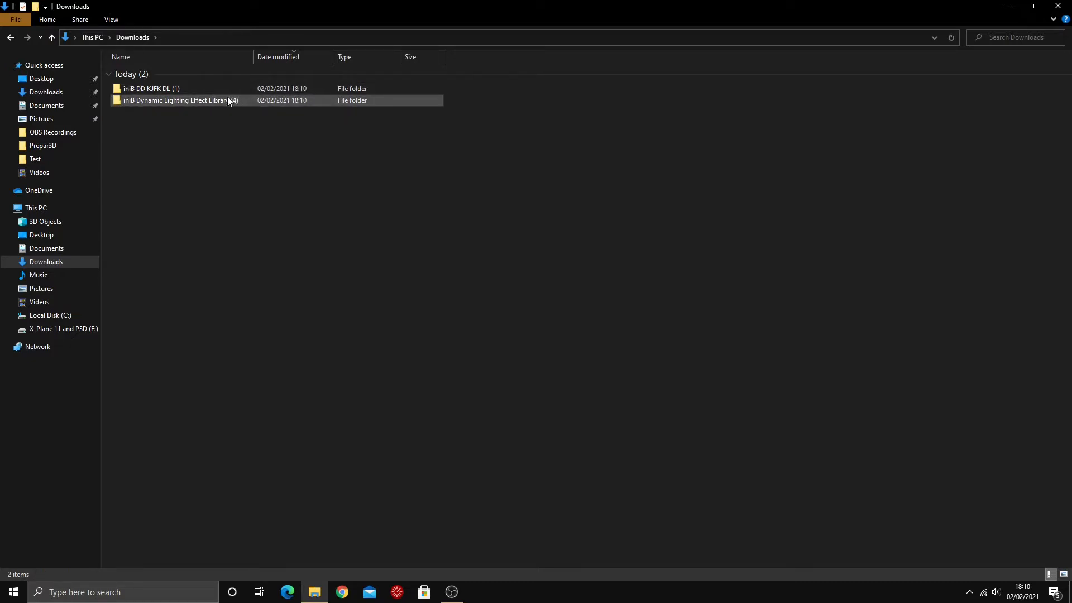
mouse_move(198, 110)
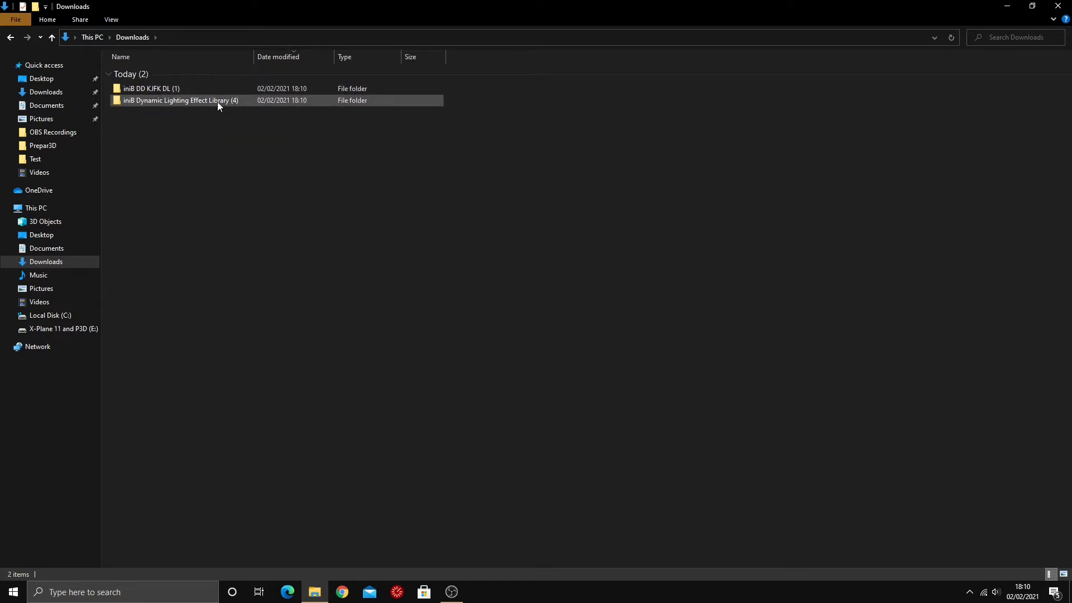
mouse_move(232, 100)
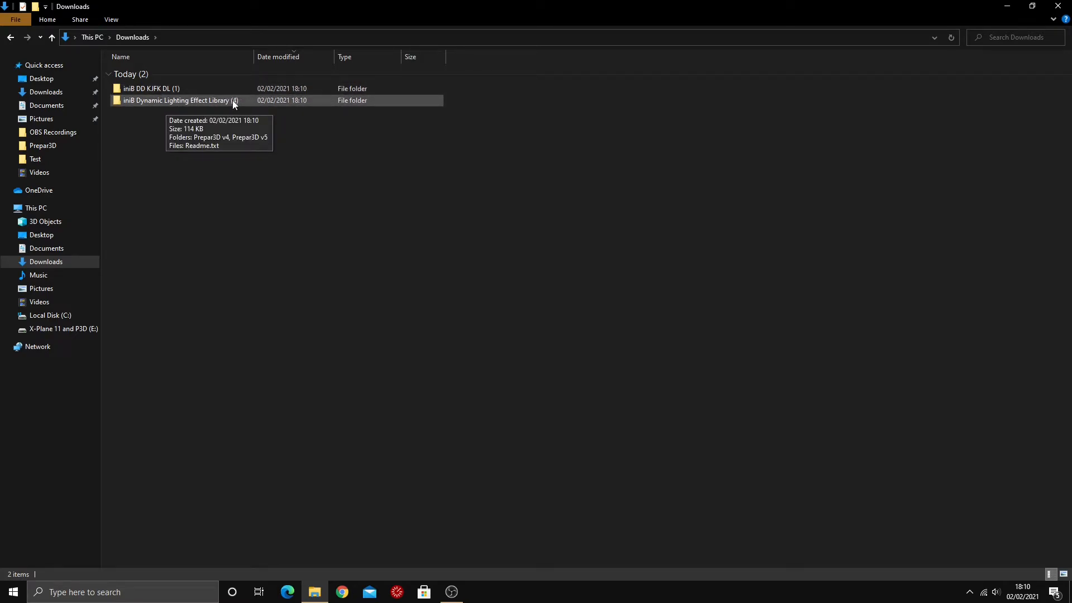
Read the Dynamic Lighting Effect Library's Readme.txt in Notepad, then close it.
double_click(180, 101)
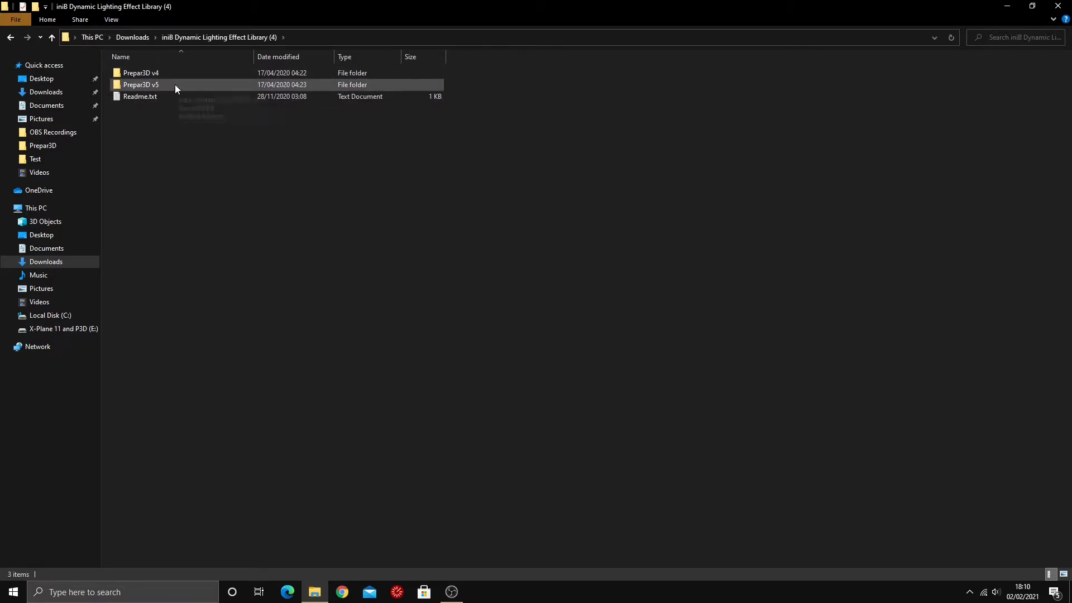
click(139, 96)
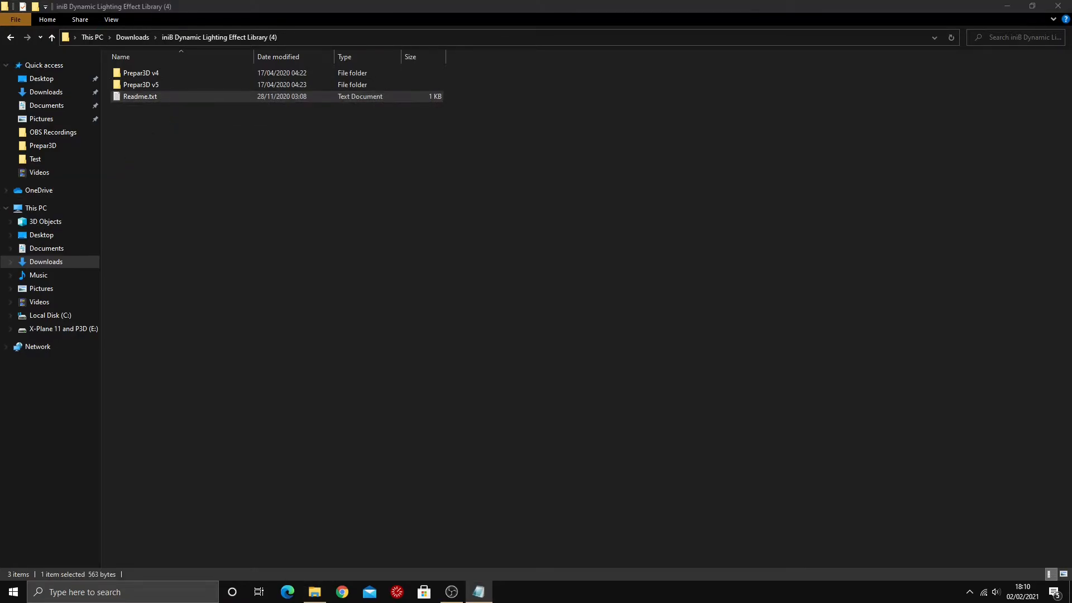
double_click(140, 96)
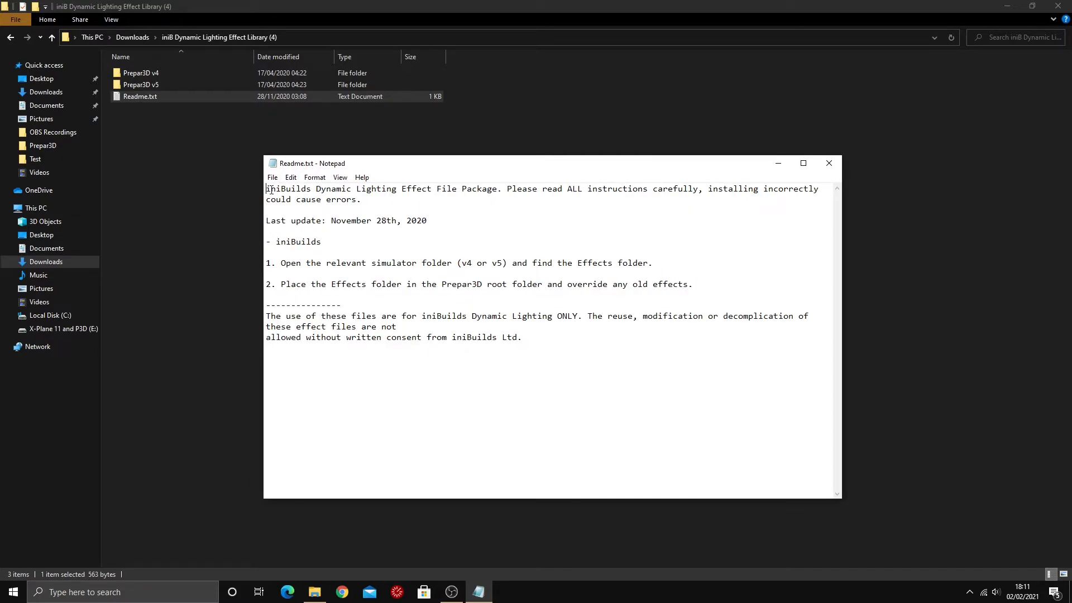
key(ctrl+a)
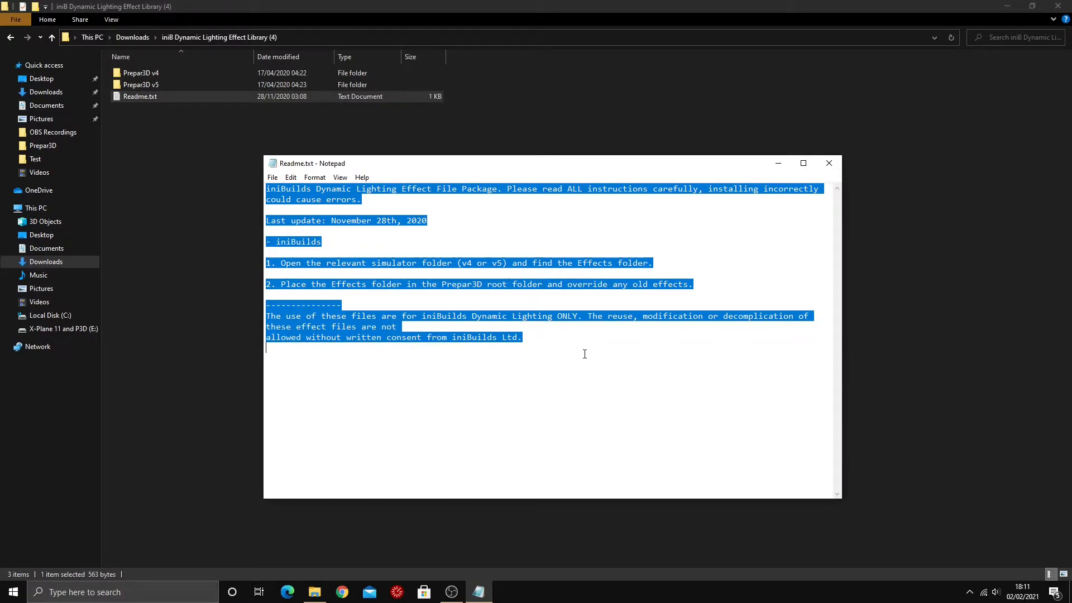
click(643, 342)
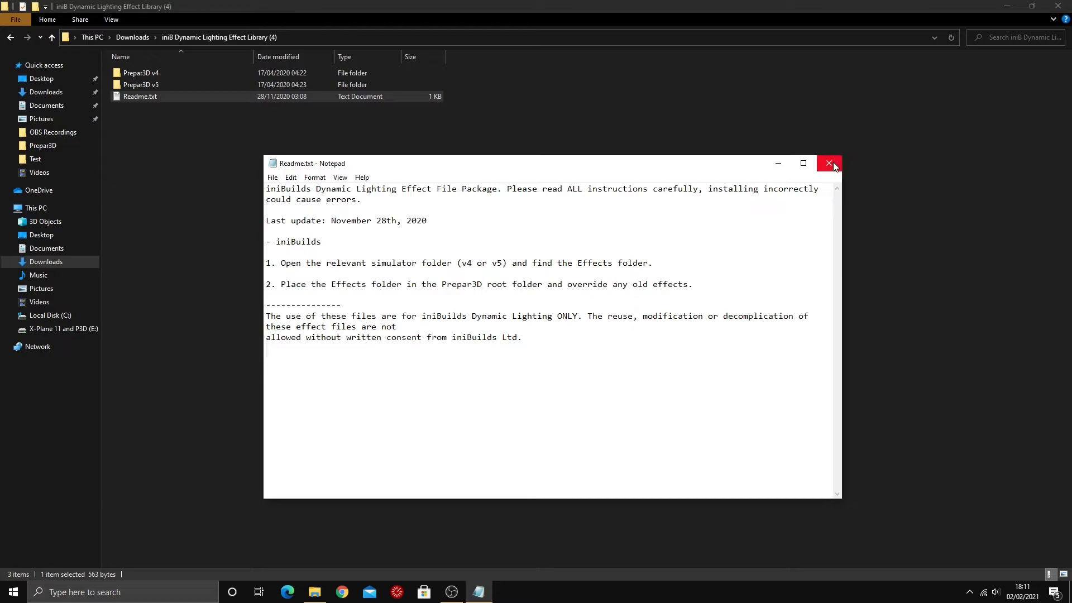
click(830, 162)
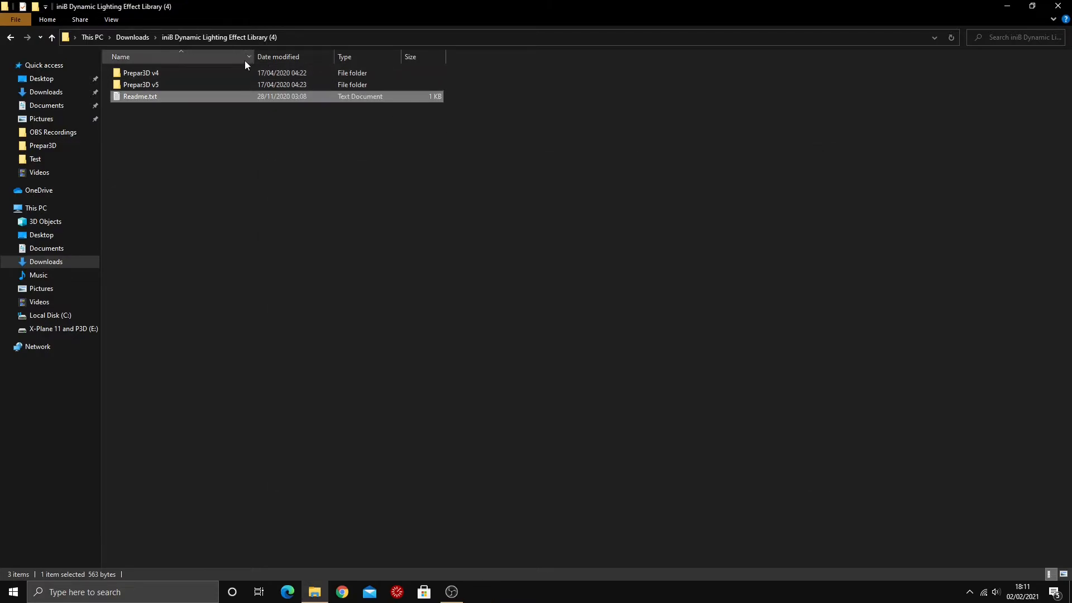
Inspect the Prepar3D v4 folder, then switch to Prepar3D v5 and its Effects folder.
click(141, 72)
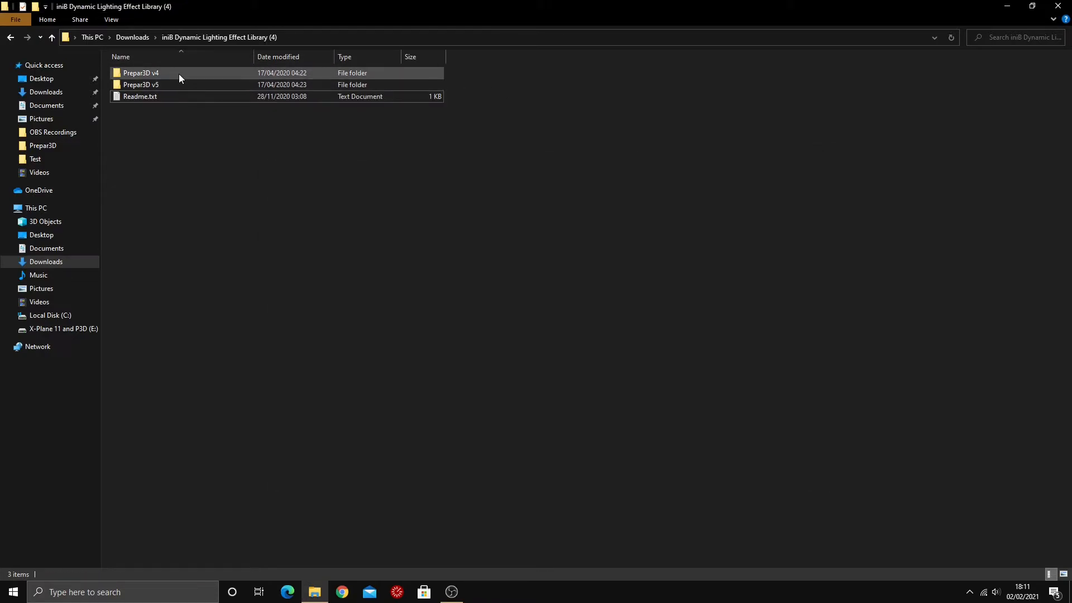
double_click(141, 73)
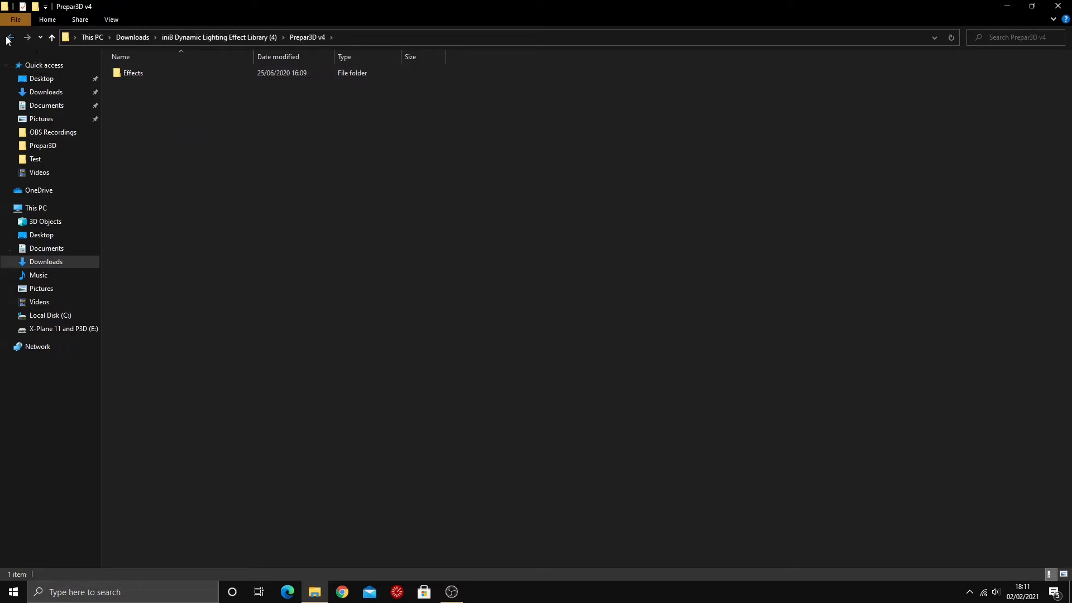
click(10, 37)
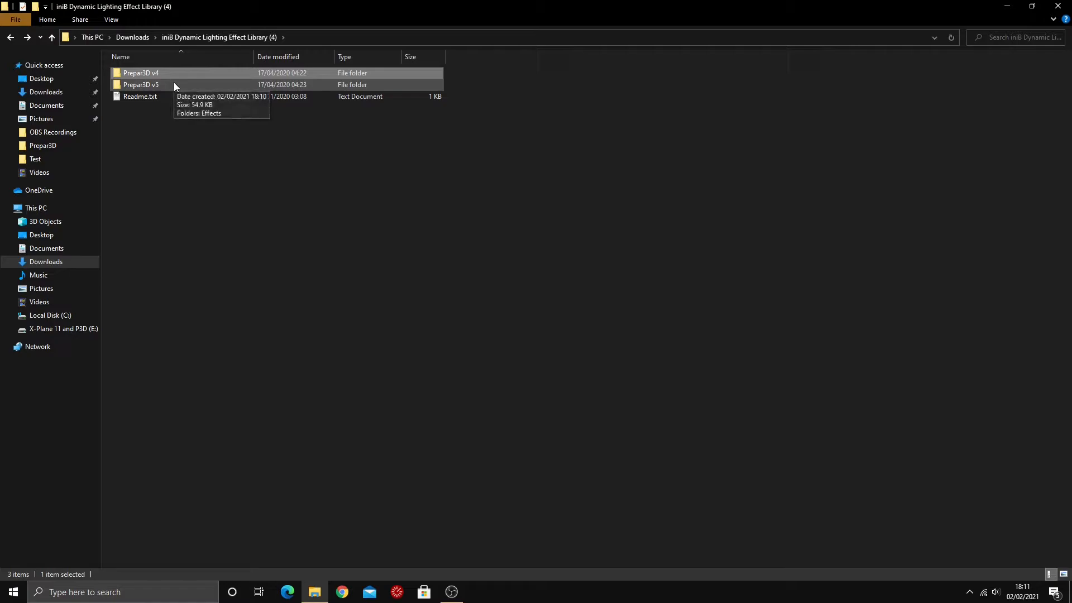
double_click(141, 84)
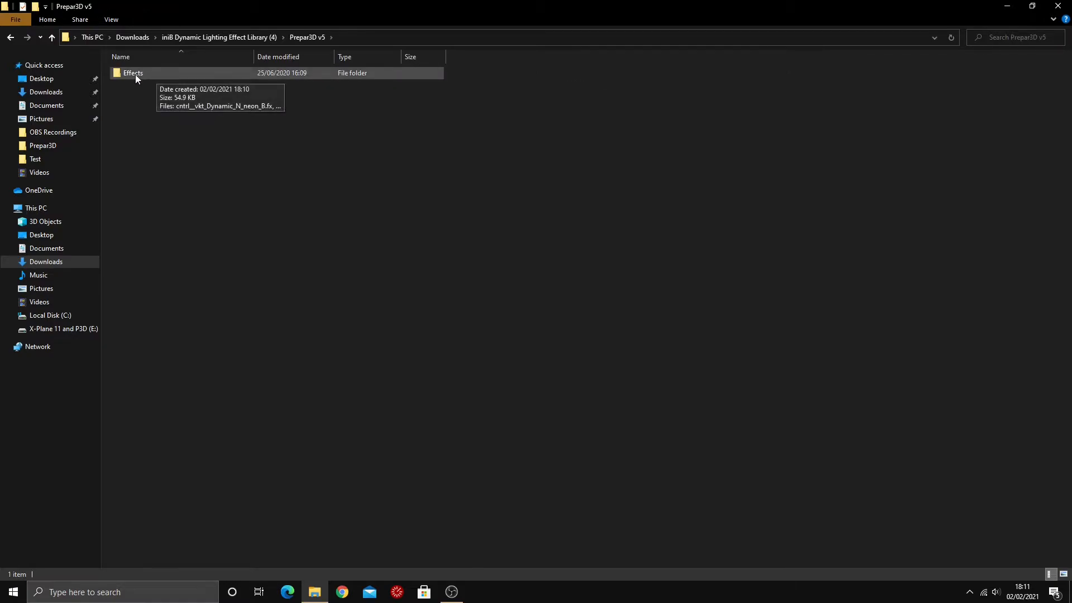
right_click(133, 73)
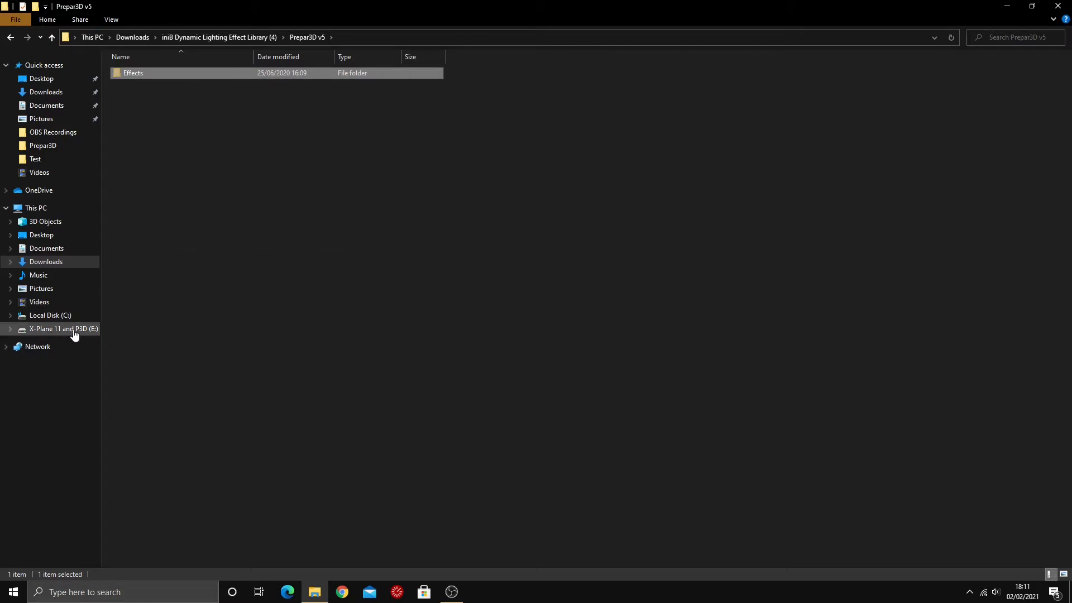
Move the Effects folder into E:\Prepar3d V5, replacing existing files, then return to Downloads.
click(64, 329)
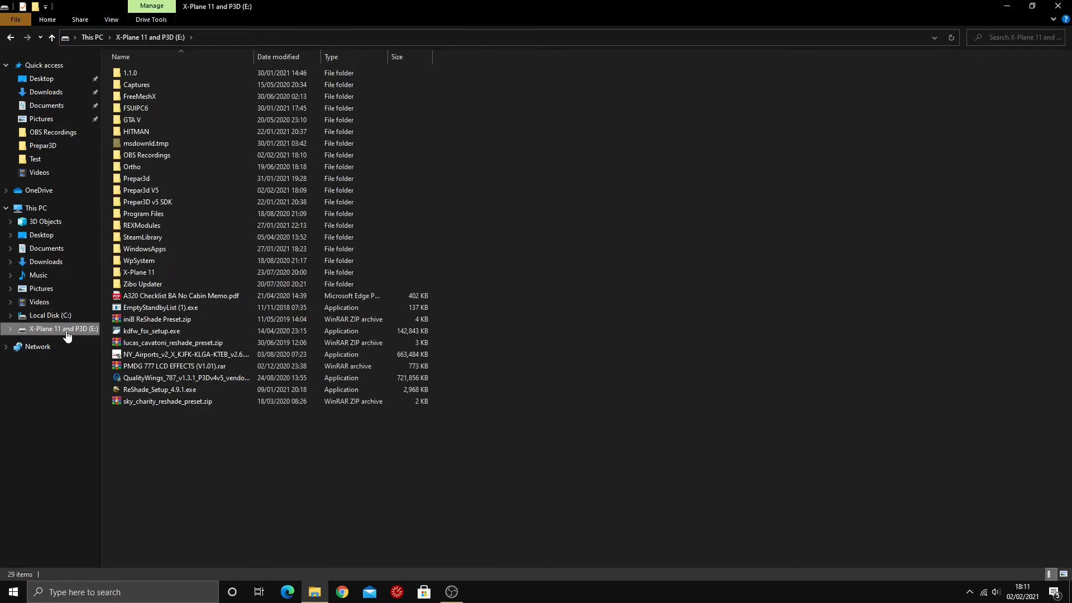
click(140, 190)
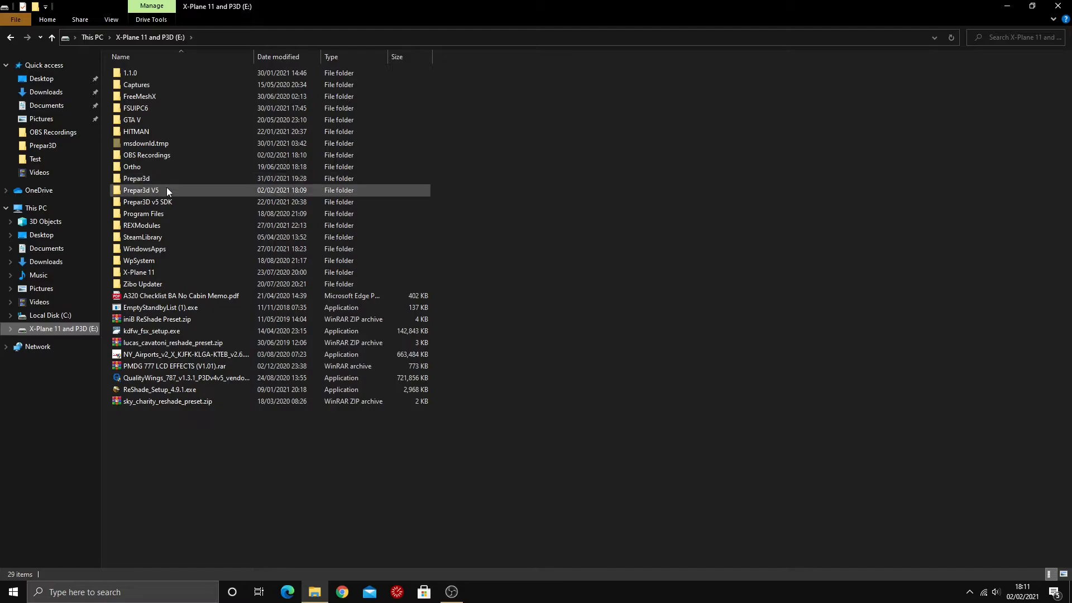
double_click(141, 190)
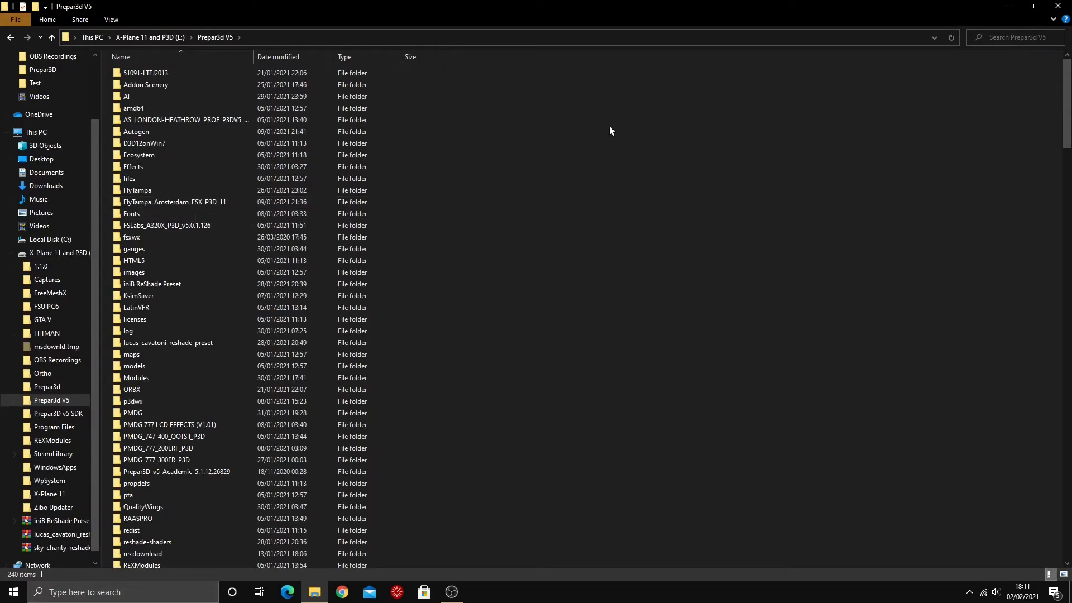
mouse_move(484, 193)
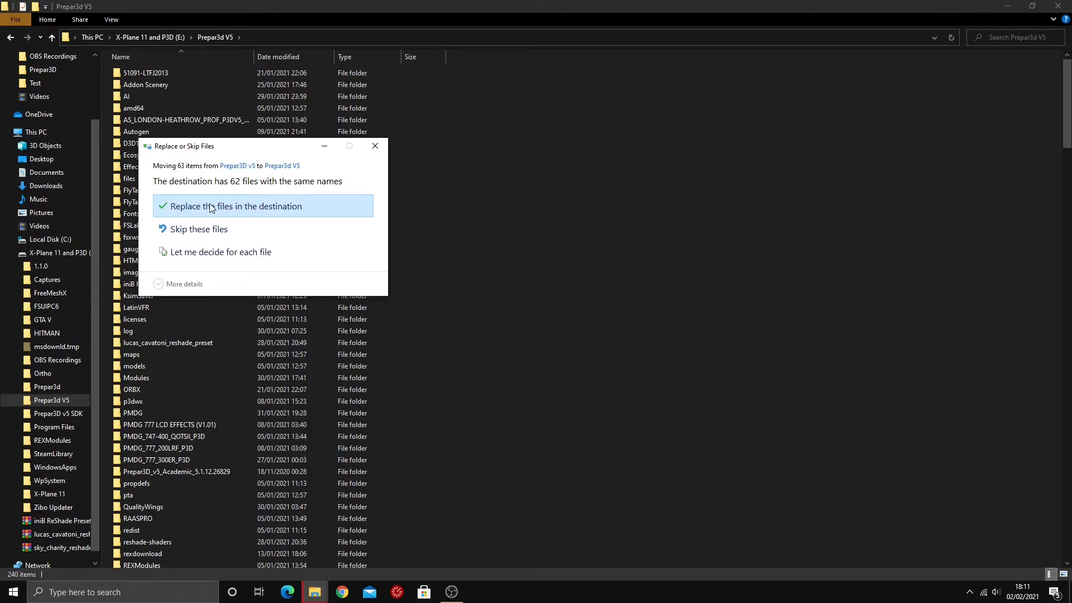
click(235, 206)
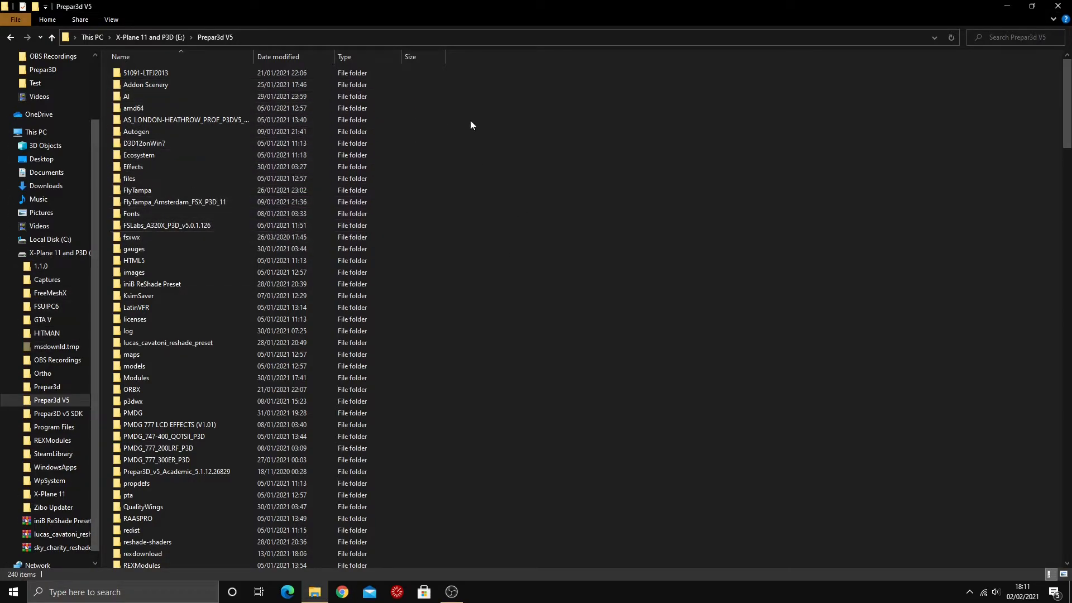
mouse_move(470, 189)
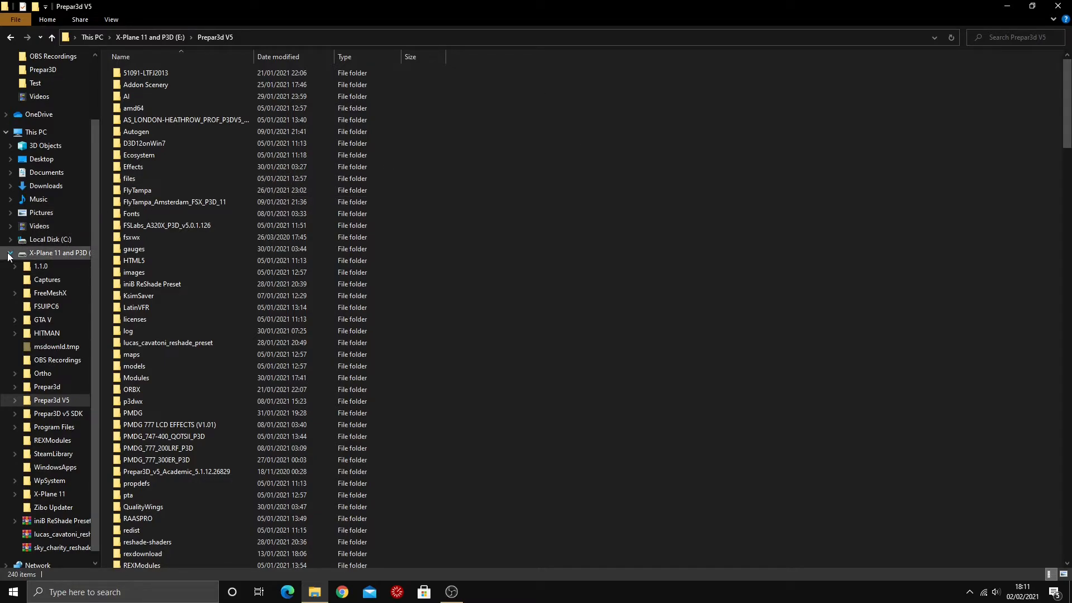
click(10, 252)
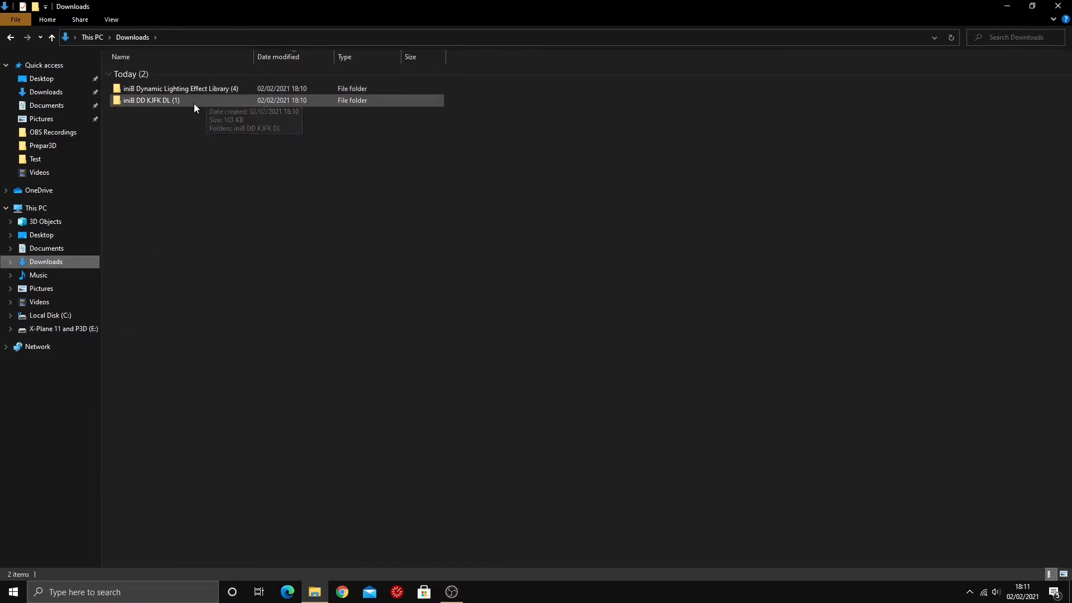
Read the KJFK package's readme.txt in Notepad, close it, and select the Effects folder.
double_click(151, 100)
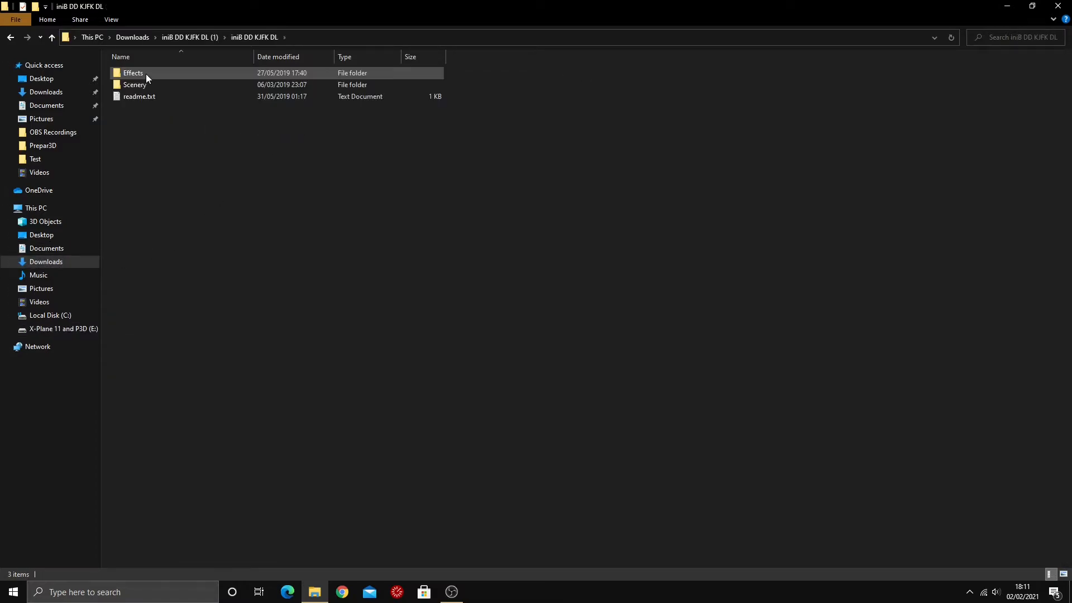
click(139, 97)
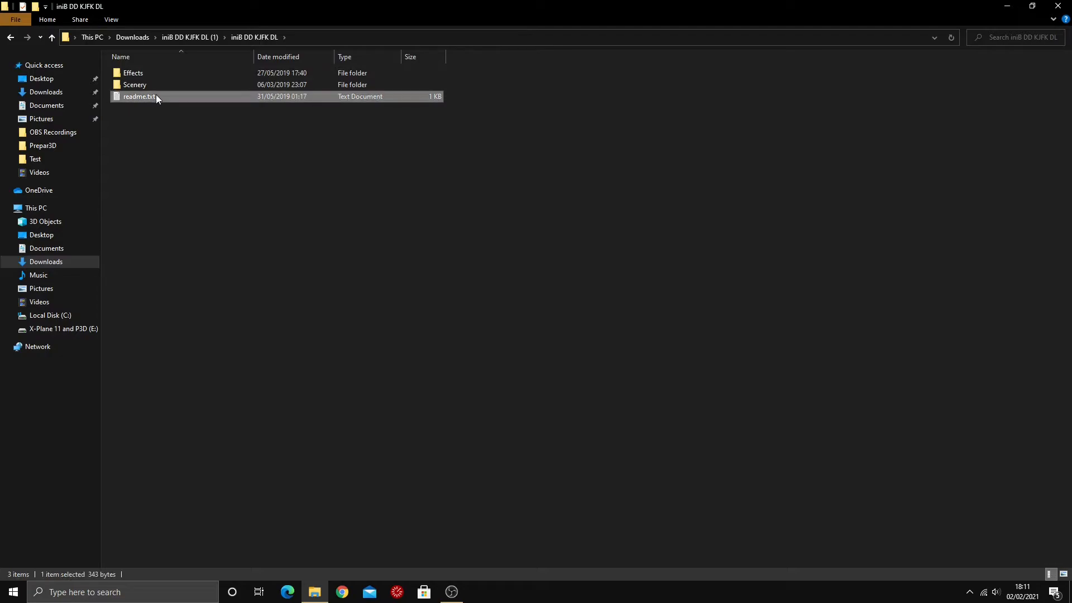
double_click(139, 97)
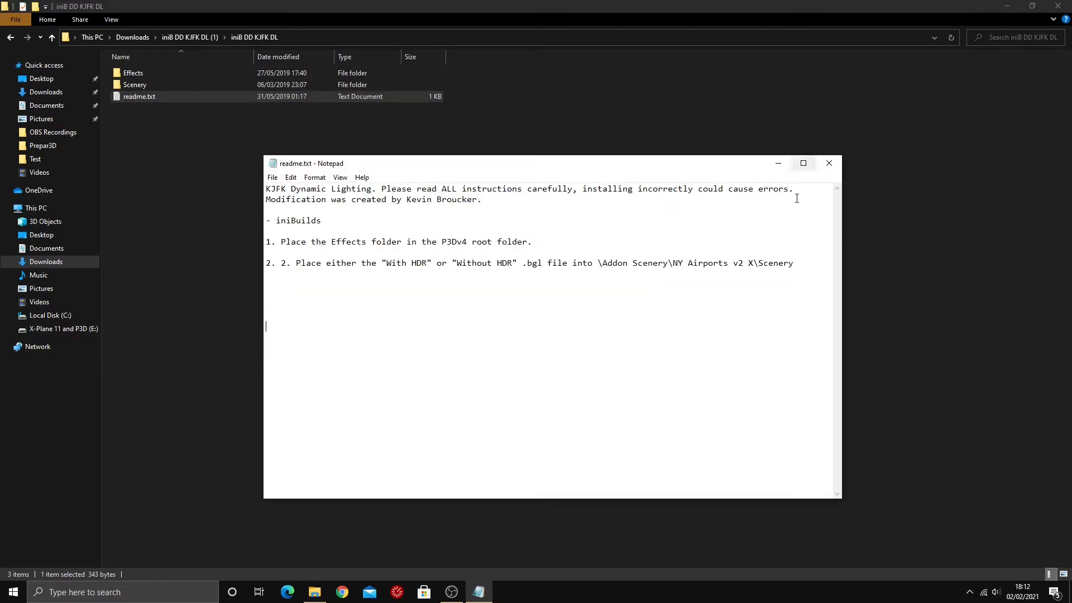
key(ctrl+a)
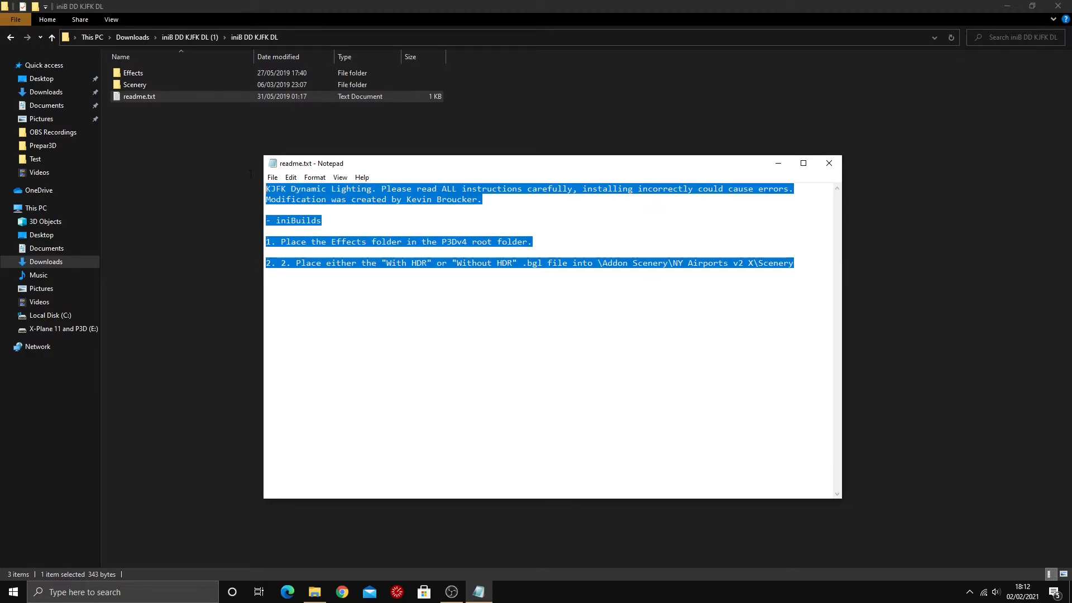
click(810, 263)
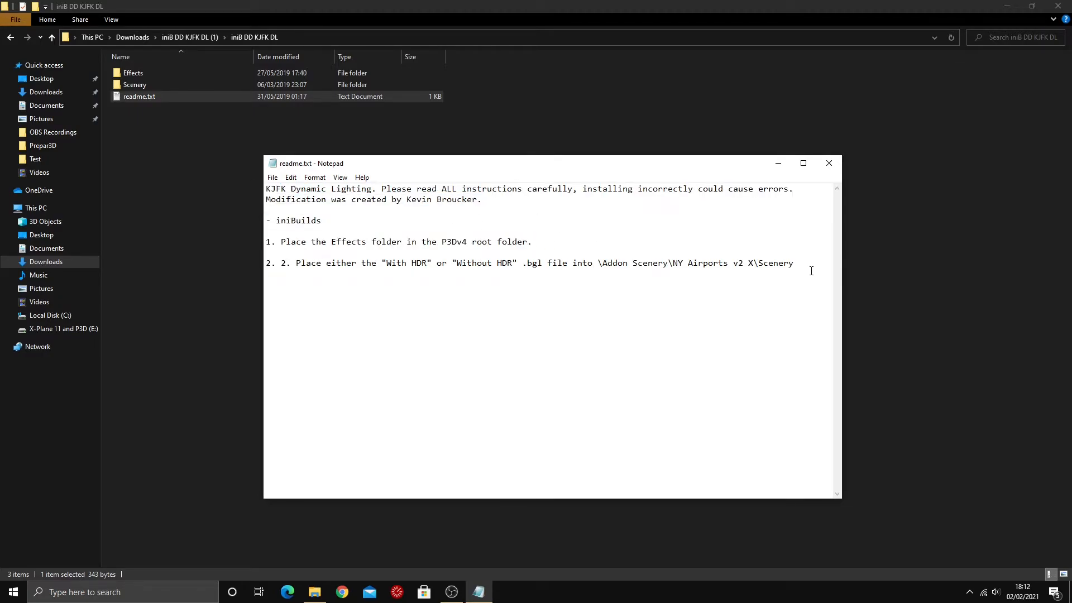
click(829, 162)
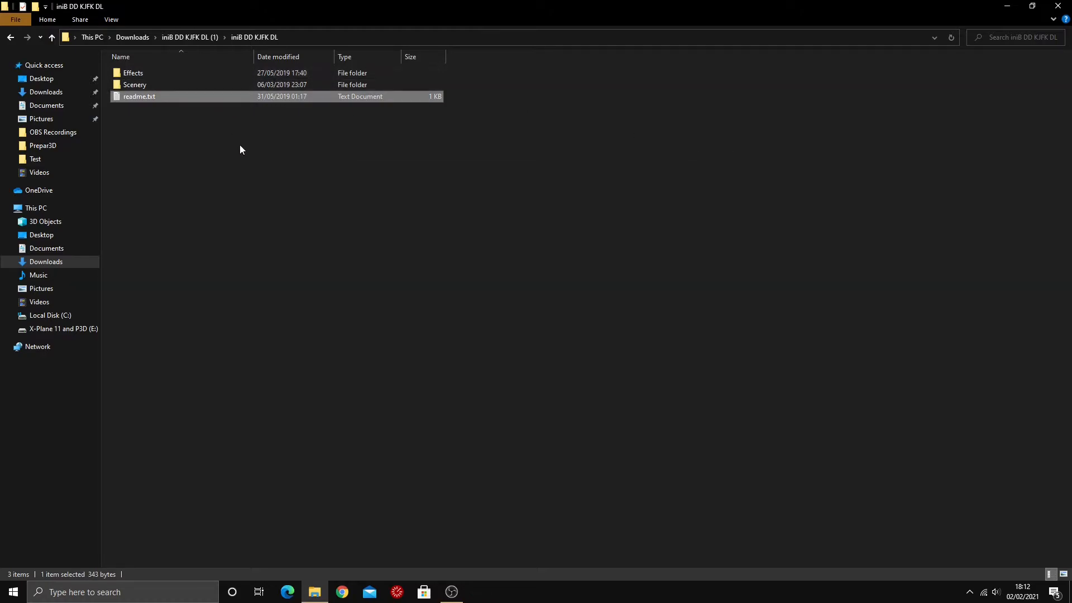
click(133, 72)
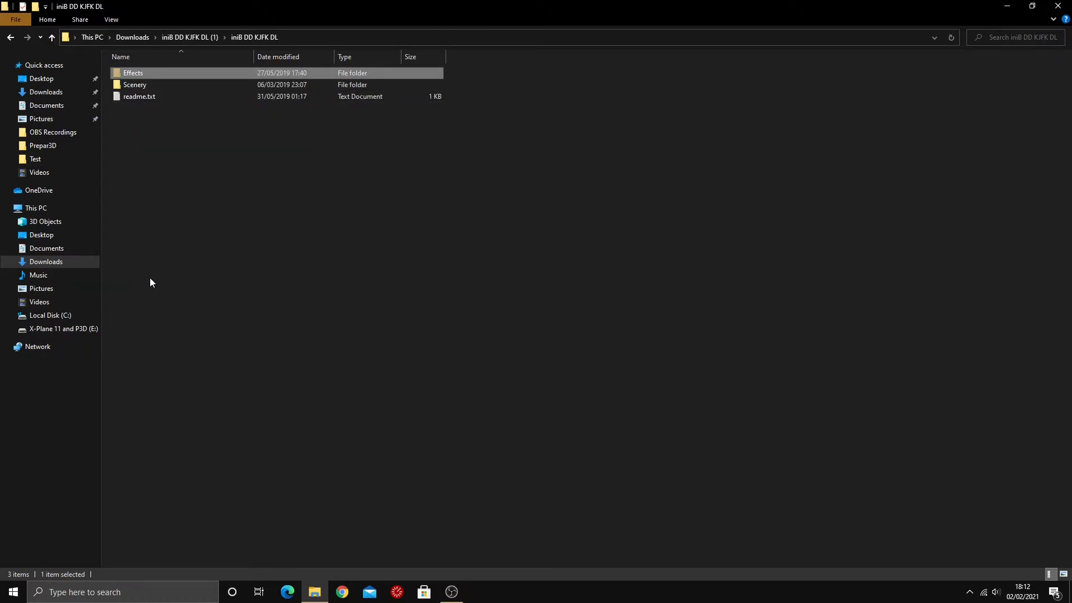
Paste the KJFK Effects folder into Prepar3d V5, replacing 36 files, then return to the package.
click(63, 328)
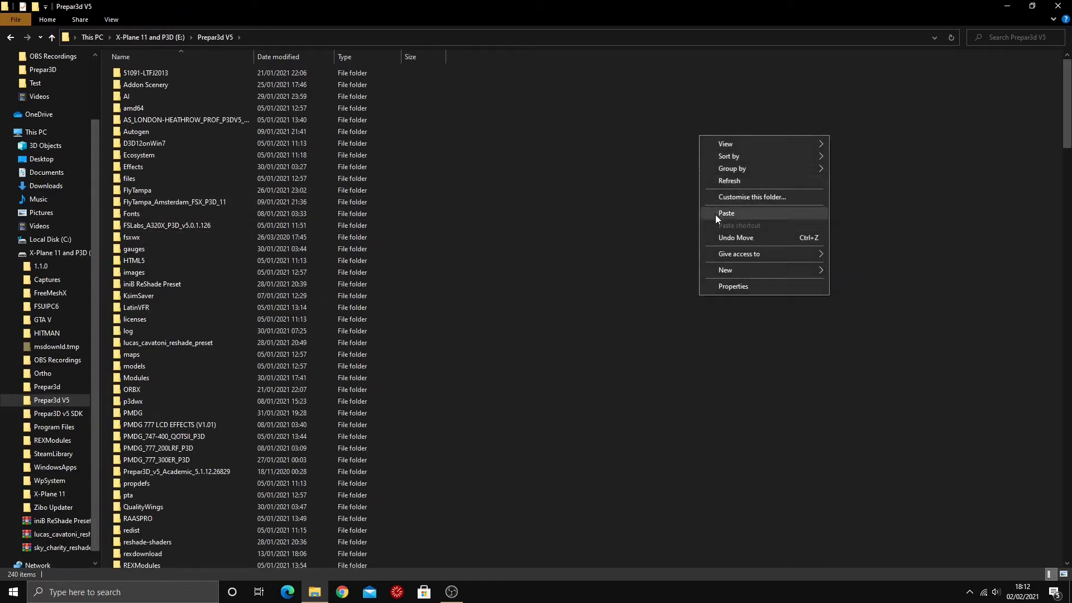
click(727, 213)
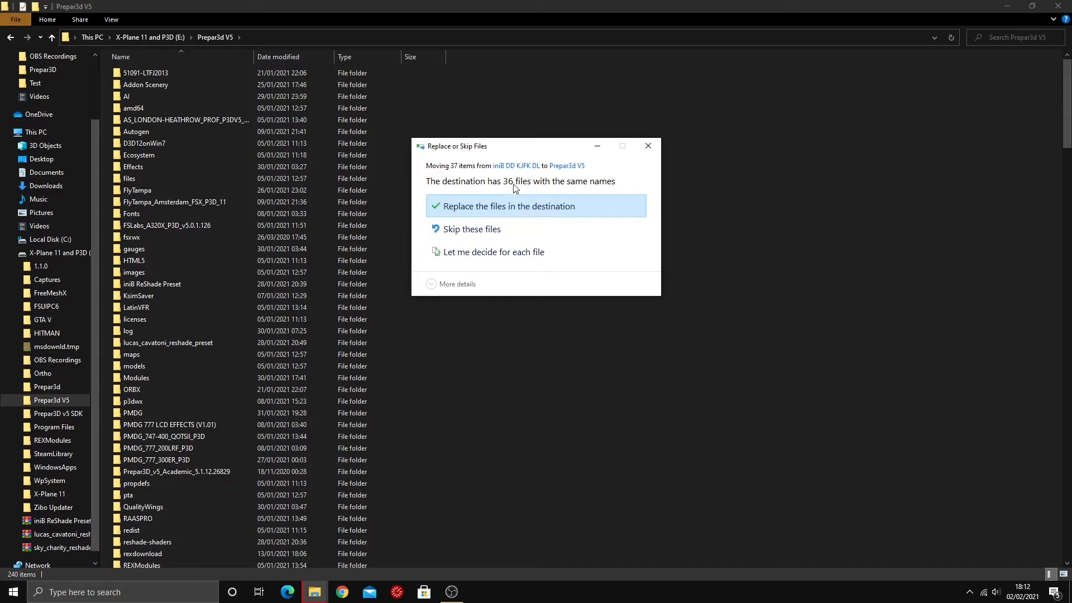
click(510, 206)
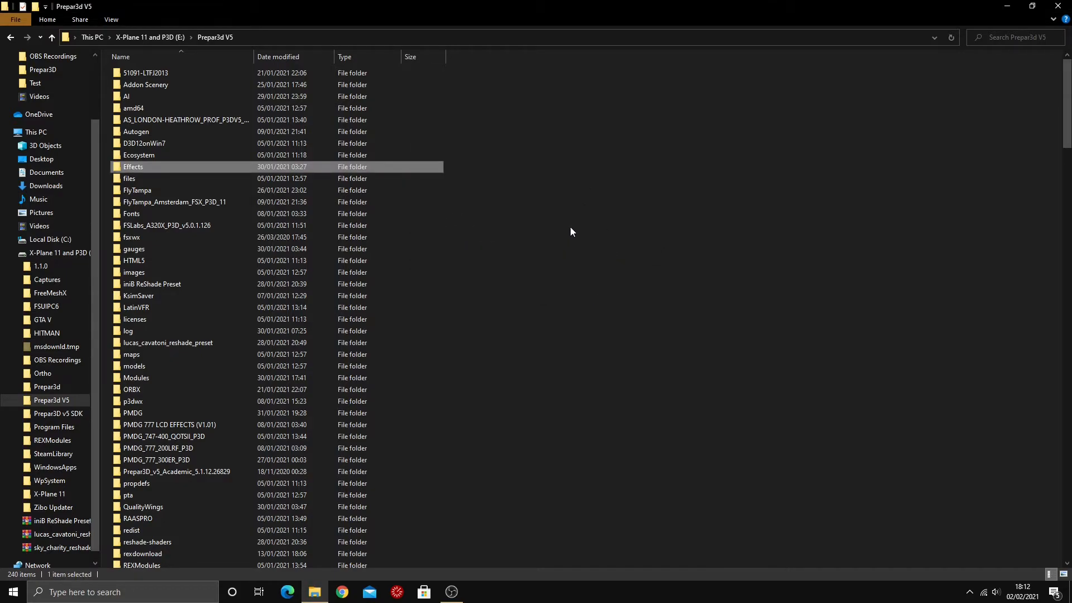
mouse_move(134, 167)
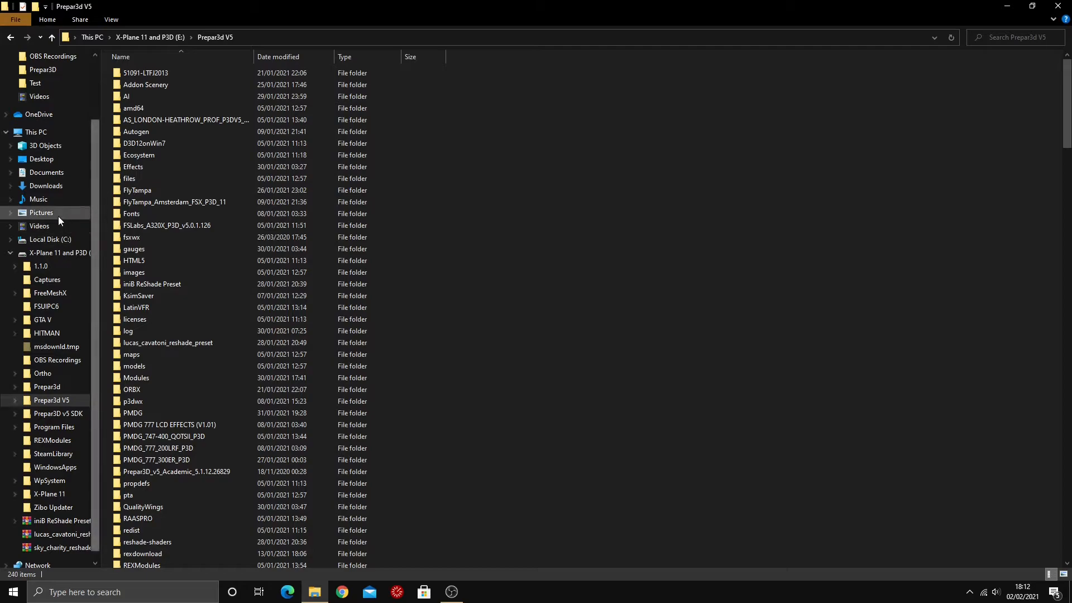
click(46, 185)
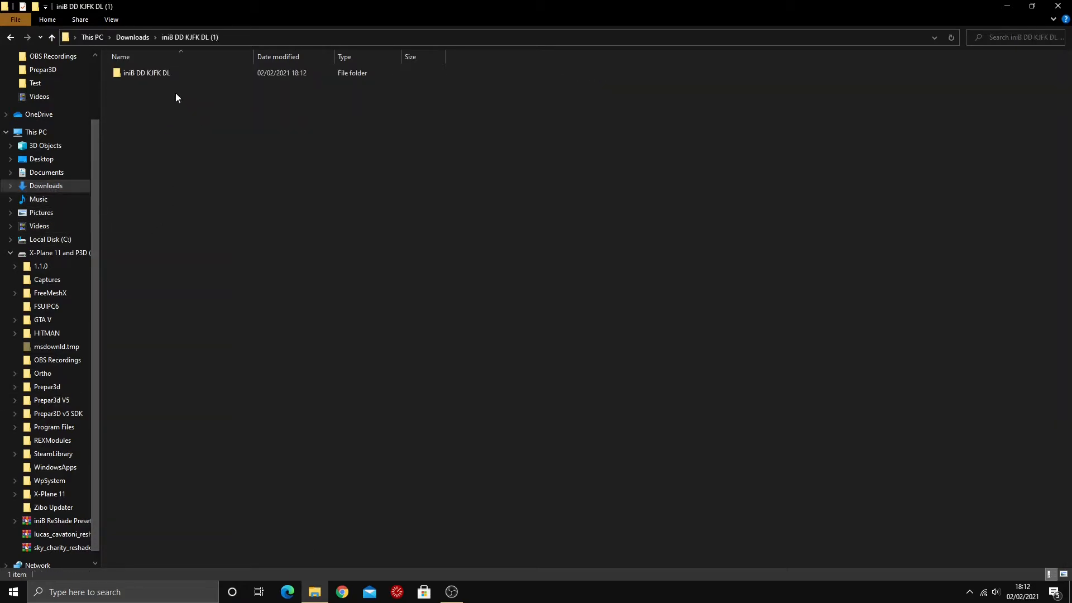
Open the inner iniB DD KJFK DL folder's Scenery folder, showing With HDR and Without HDR.
double_click(146, 72)
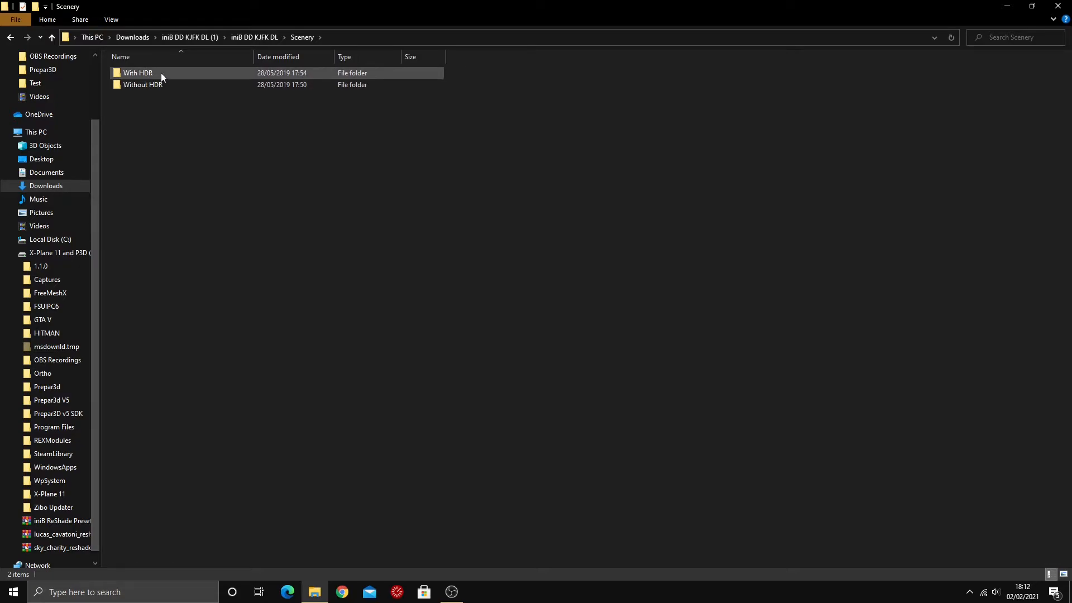
mouse_move(143, 84)
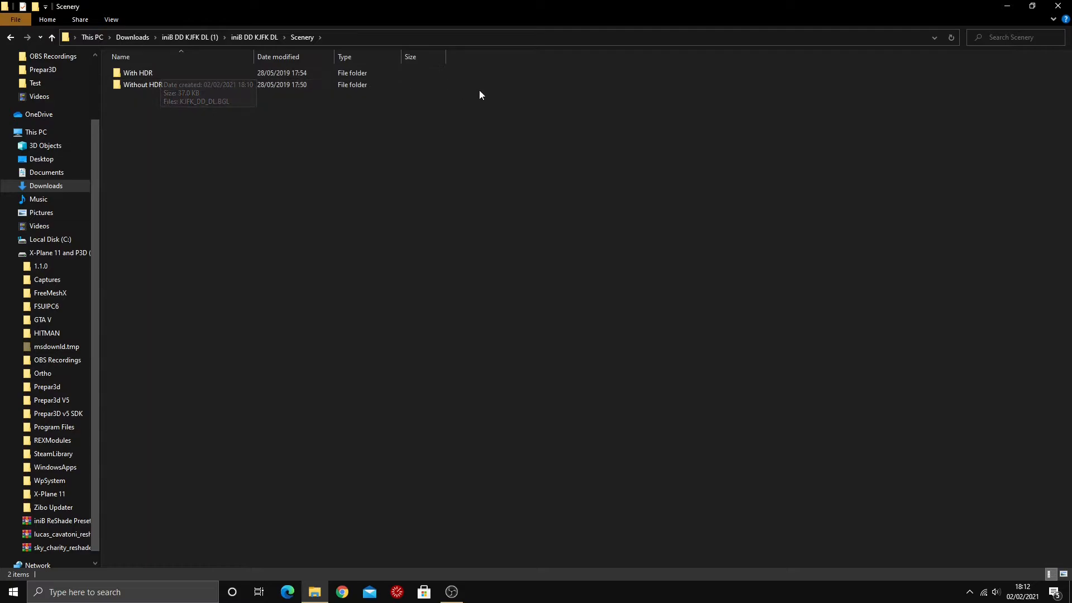
mouse_move(445, 76)
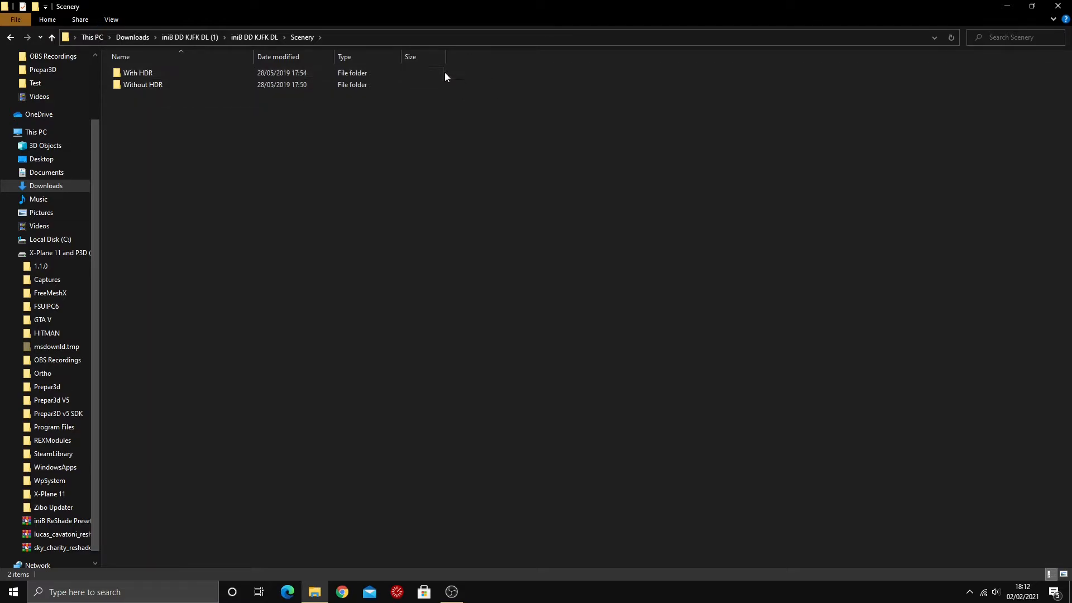
click(137, 73)
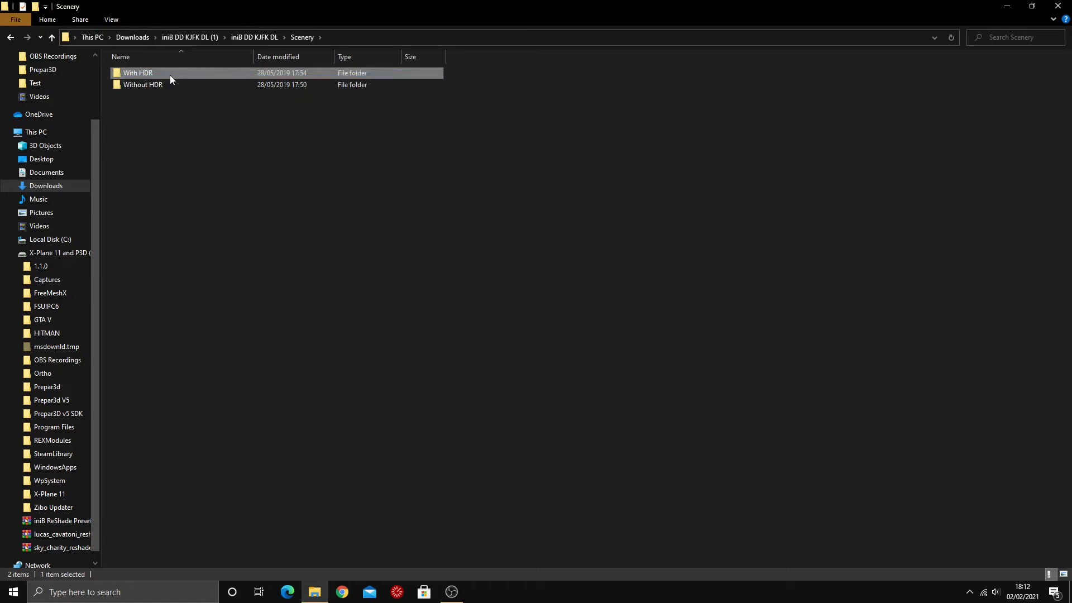
mouse_move(501, 92)
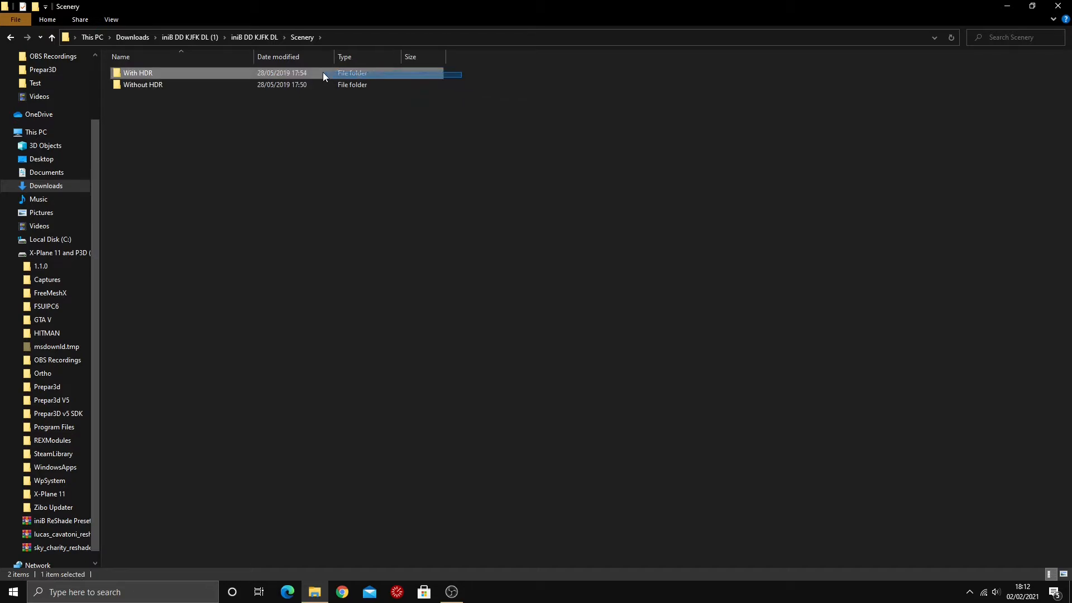
click(142, 85)
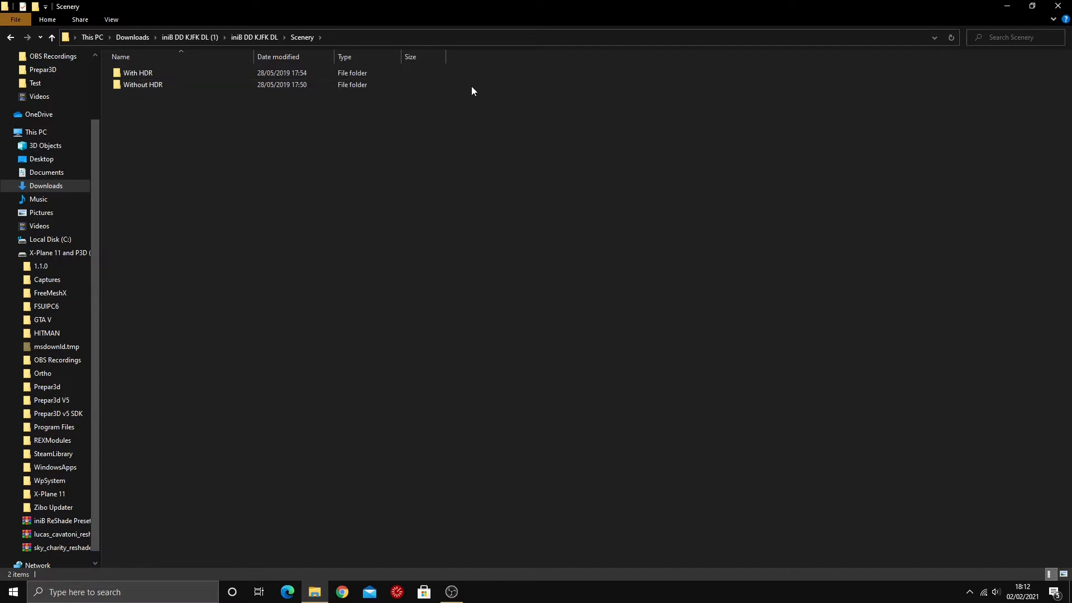
mouse_move(463, 110)
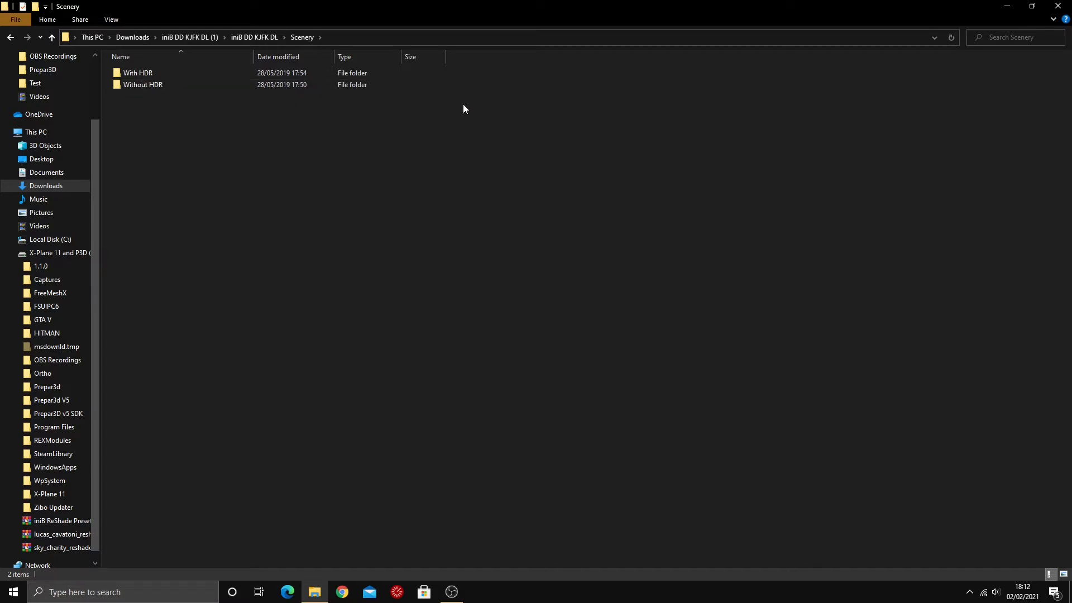
mouse_move(453, 79)
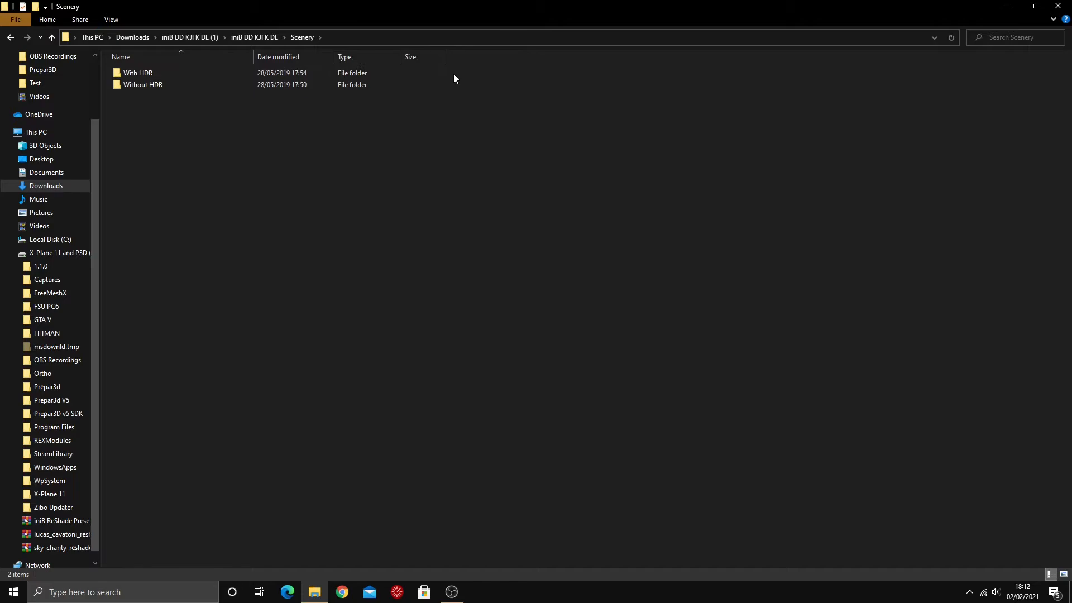
mouse_move(421, 99)
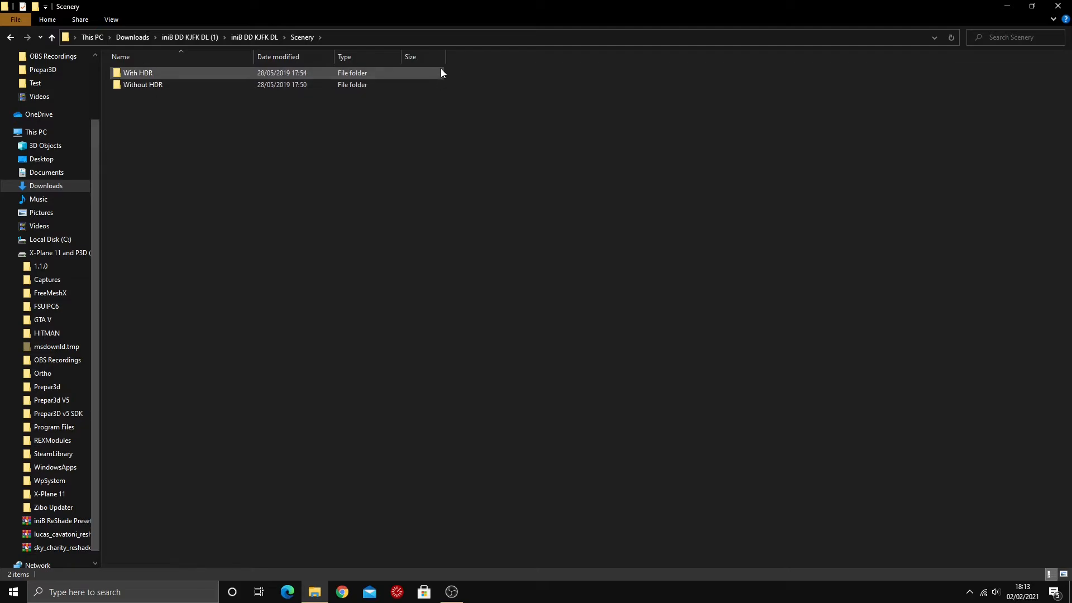
mouse_move(420, 81)
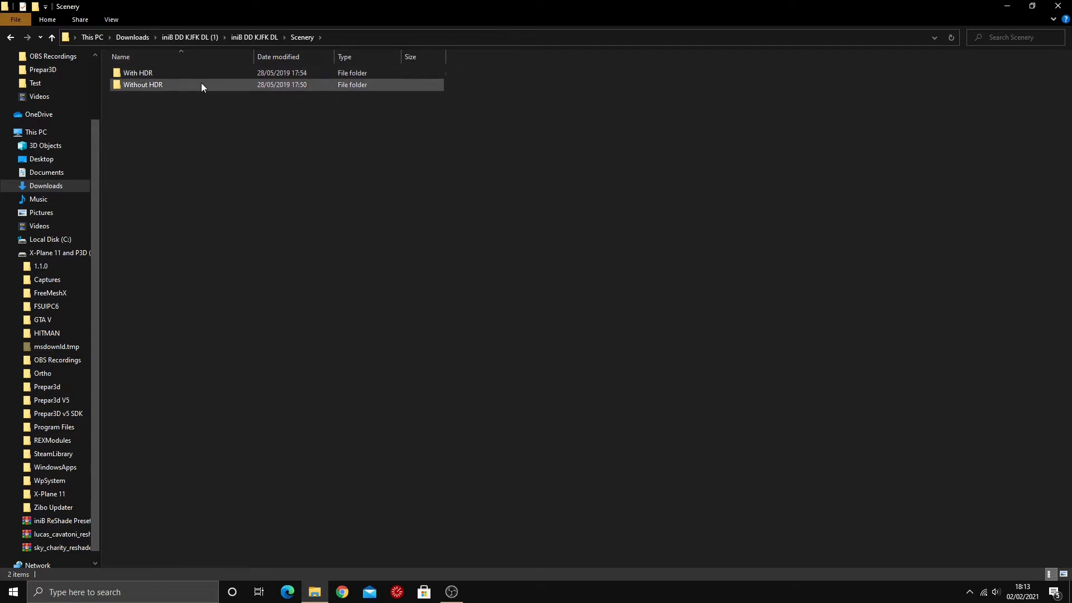
Open the With HDR folder and copy the KJFK_DD_DL.BGL lighting file.
double_click(138, 73)
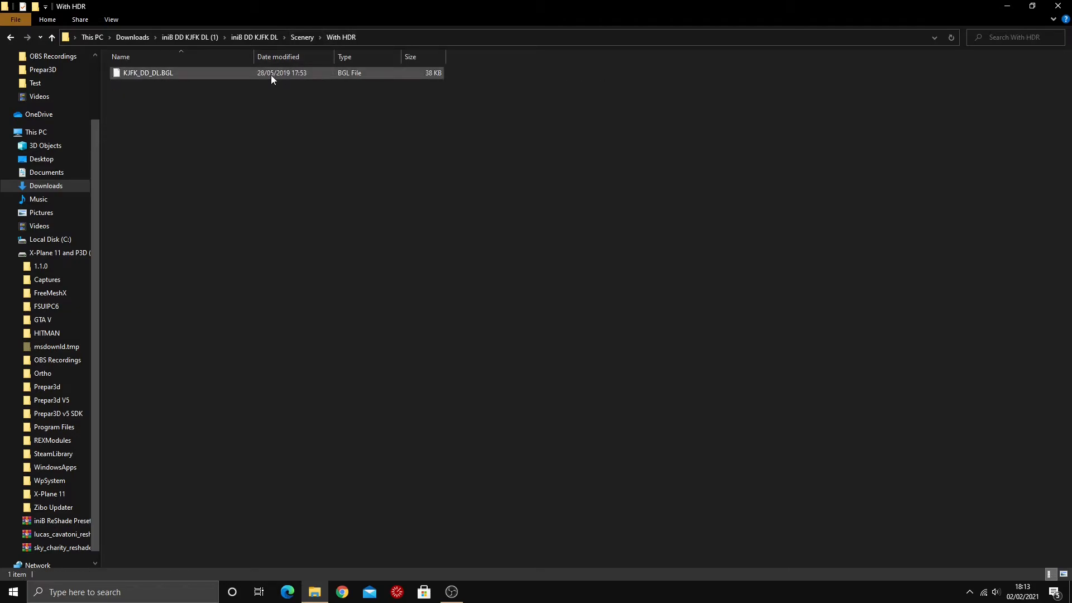
click(148, 72)
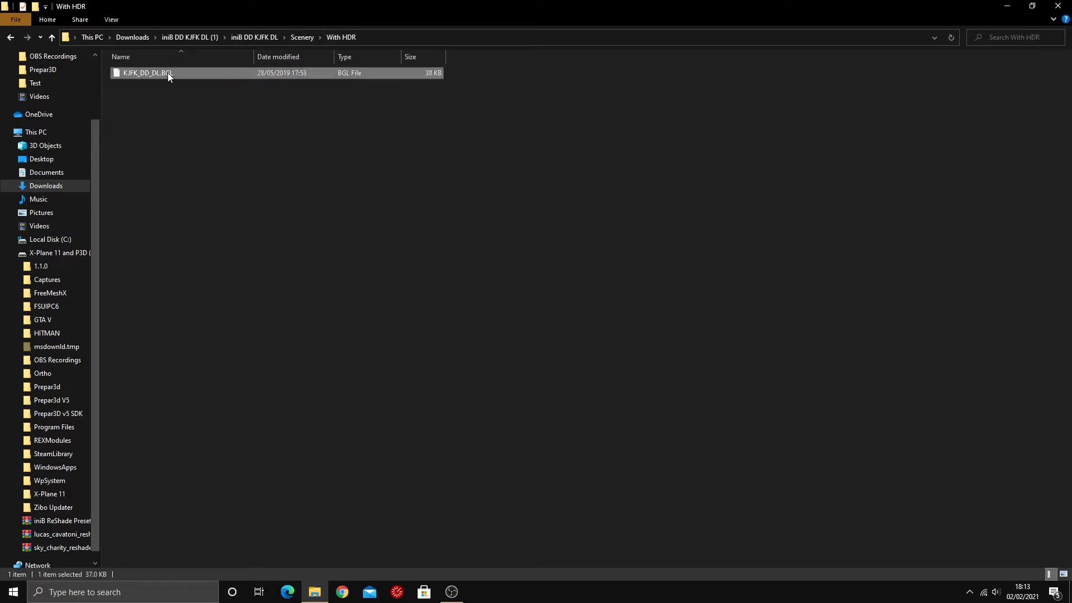
right_click(147, 73)
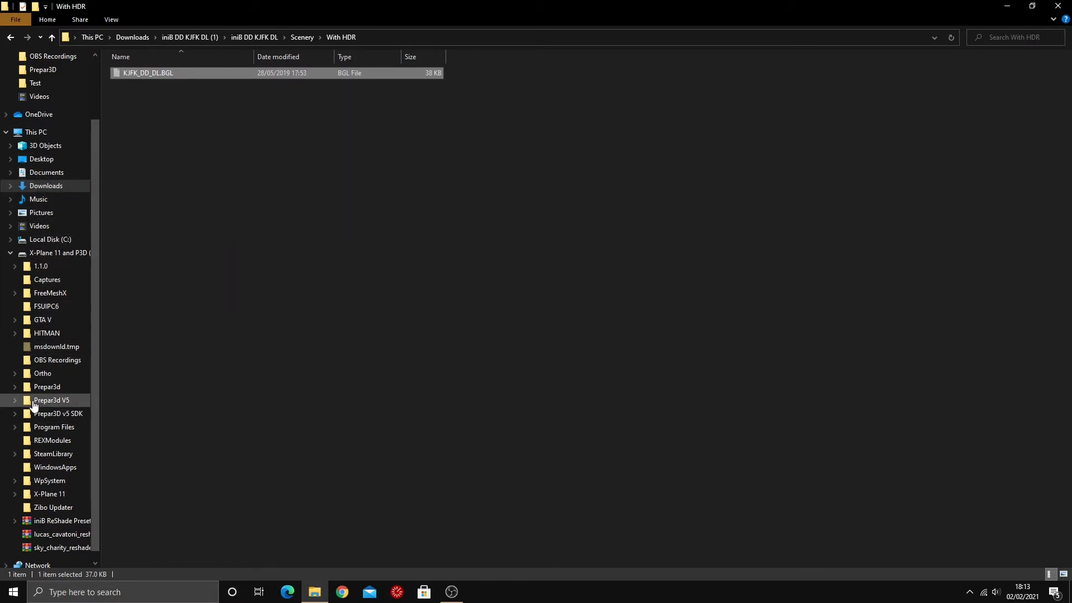
Paste KJFK_DD_DL.BGL into Prepar3D V5 > Addon Scenery > NY Airports v2 X > Scenery.
click(52, 400)
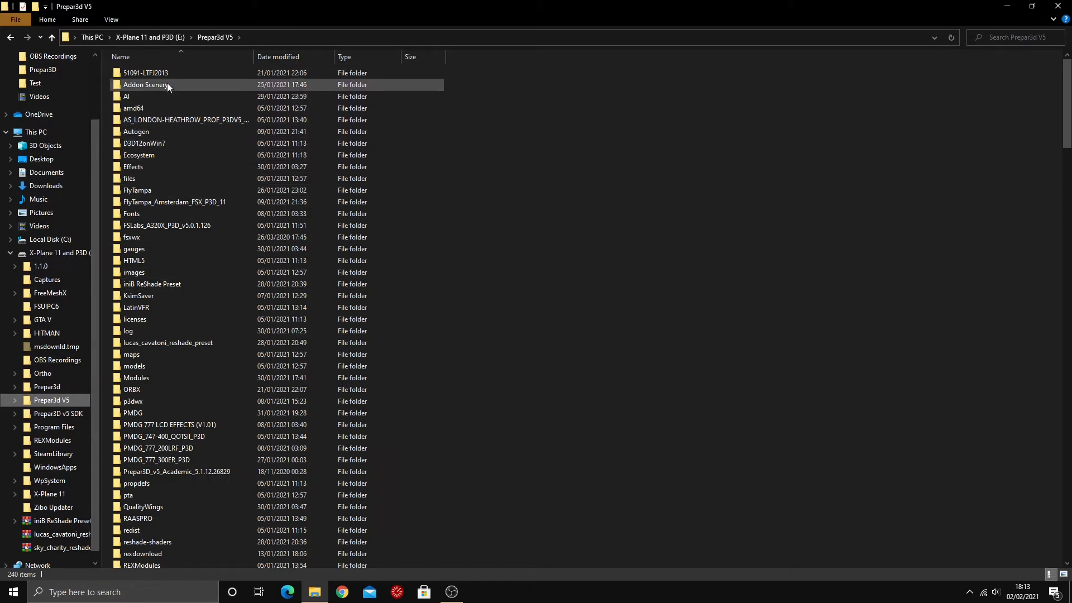
double_click(145, 84)
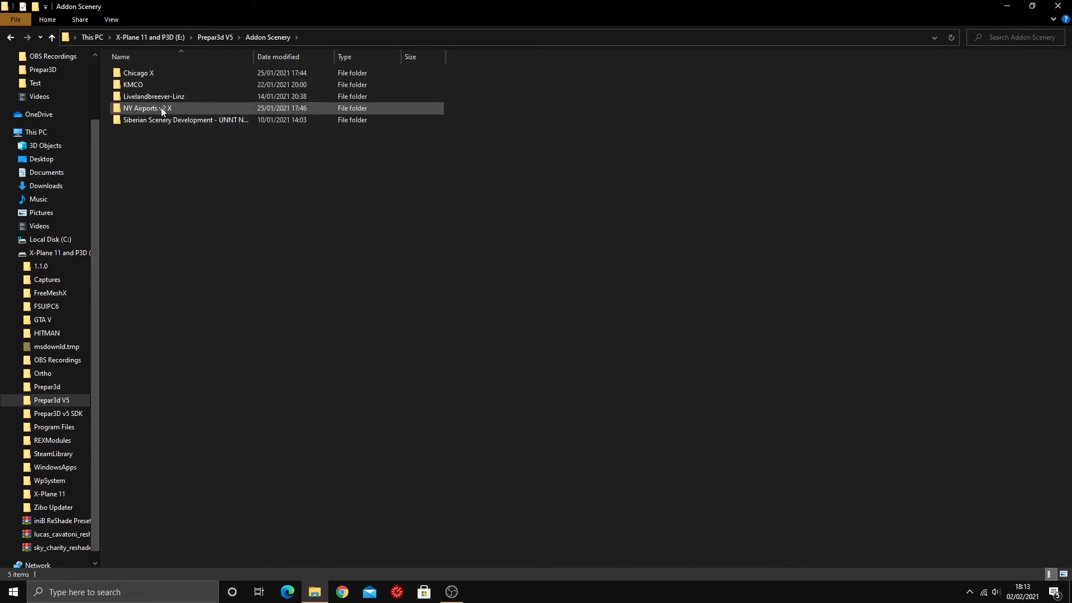
double_click(147, 108)
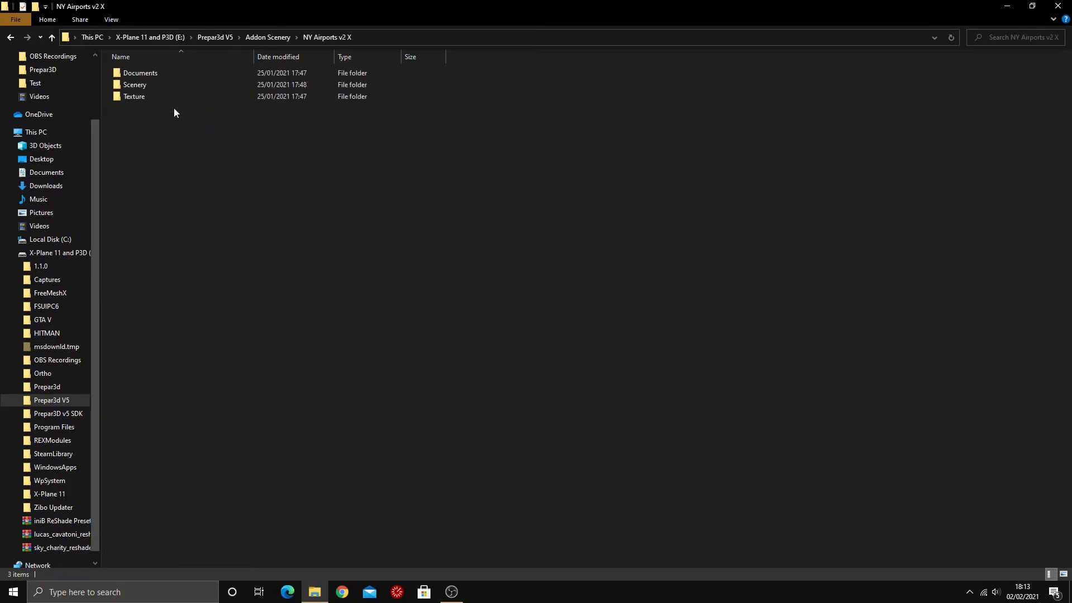
double_click(135, 84)
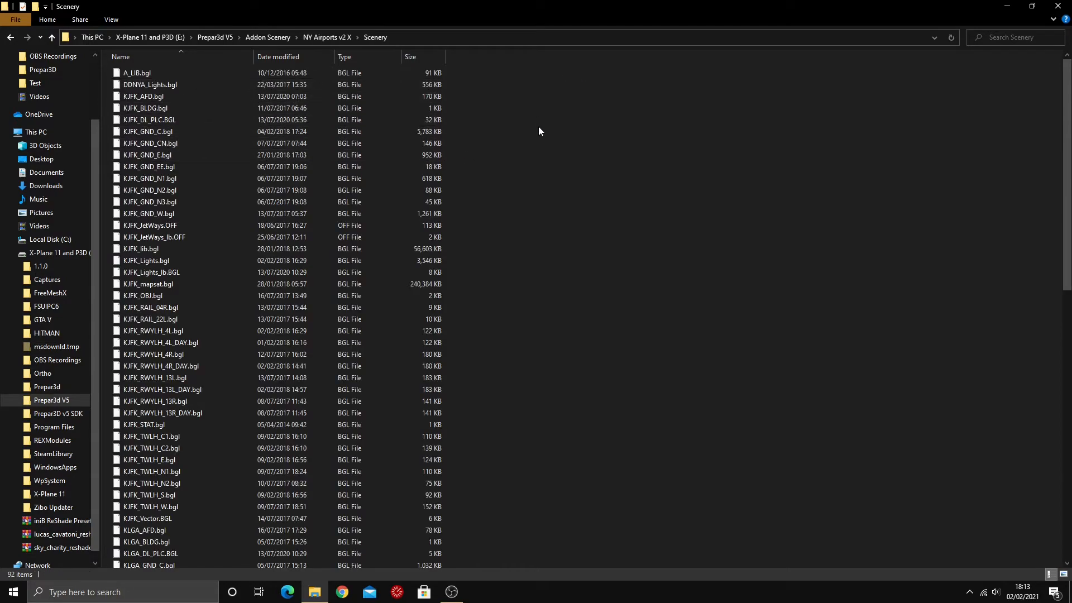
mouse_move(520, 139)
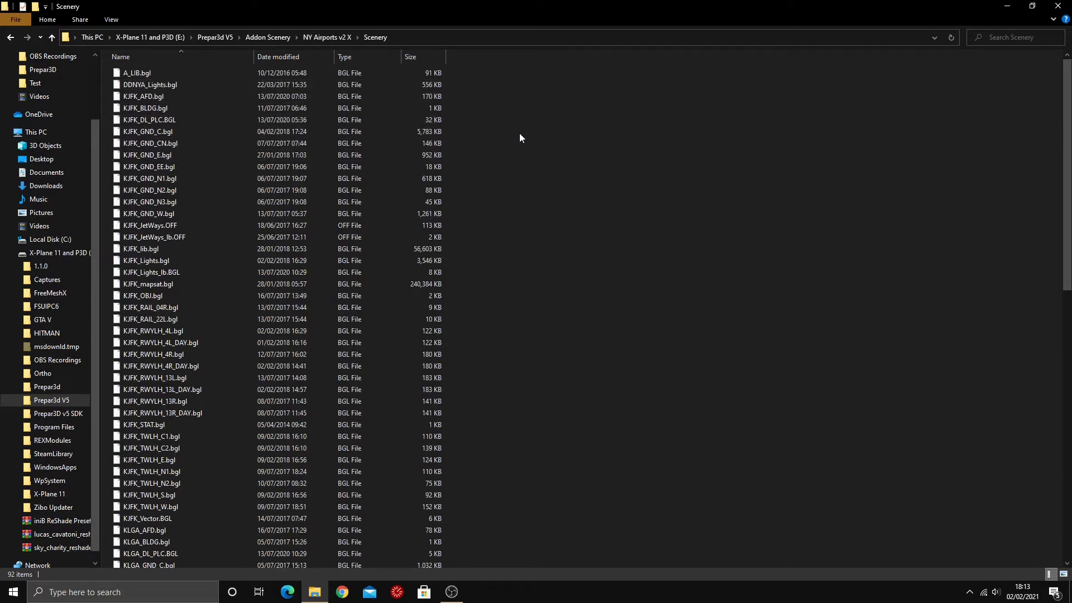
mouse_move(547, 216)
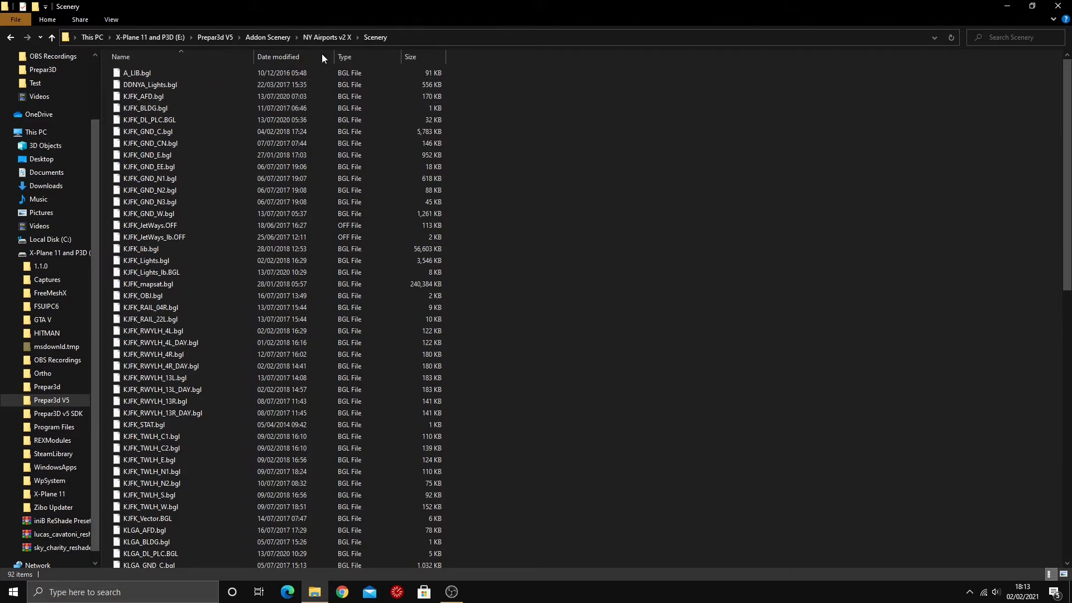
mouse_move(619, 164)
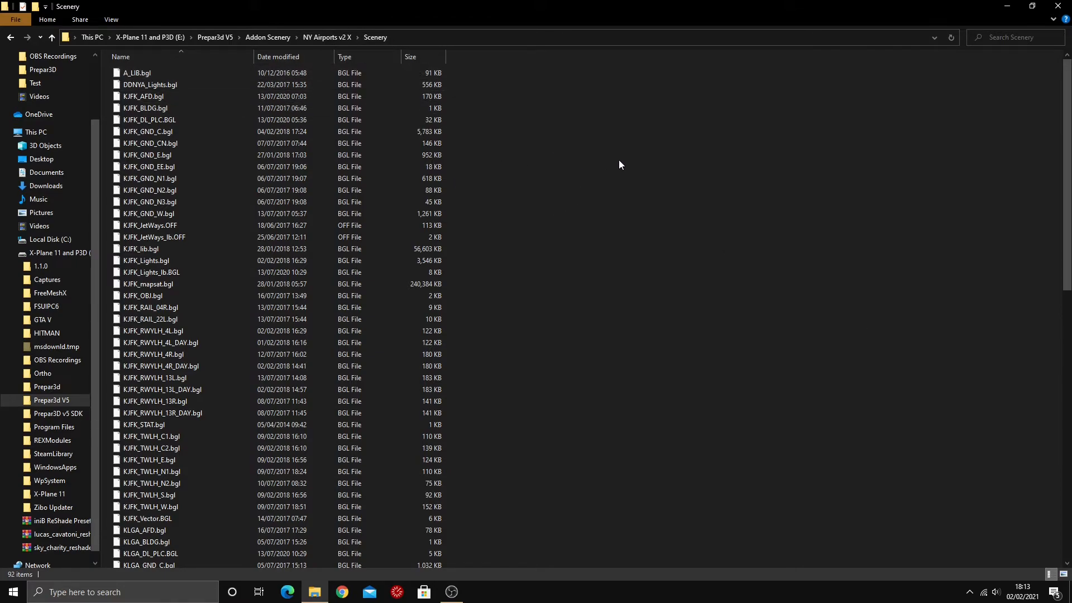
right_click(619, 164)
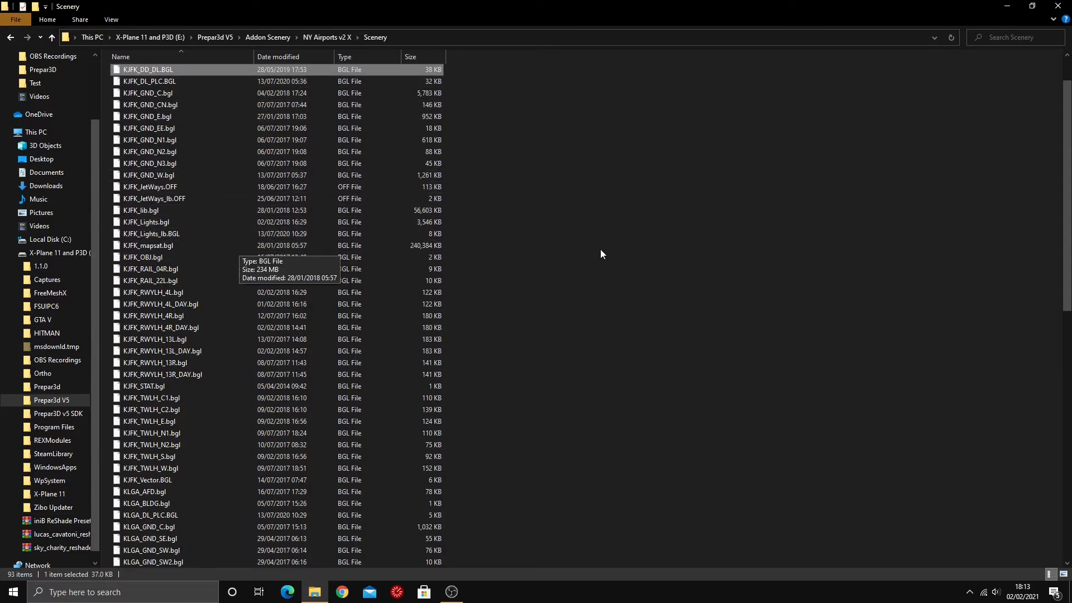
mouse_move(560, 383)
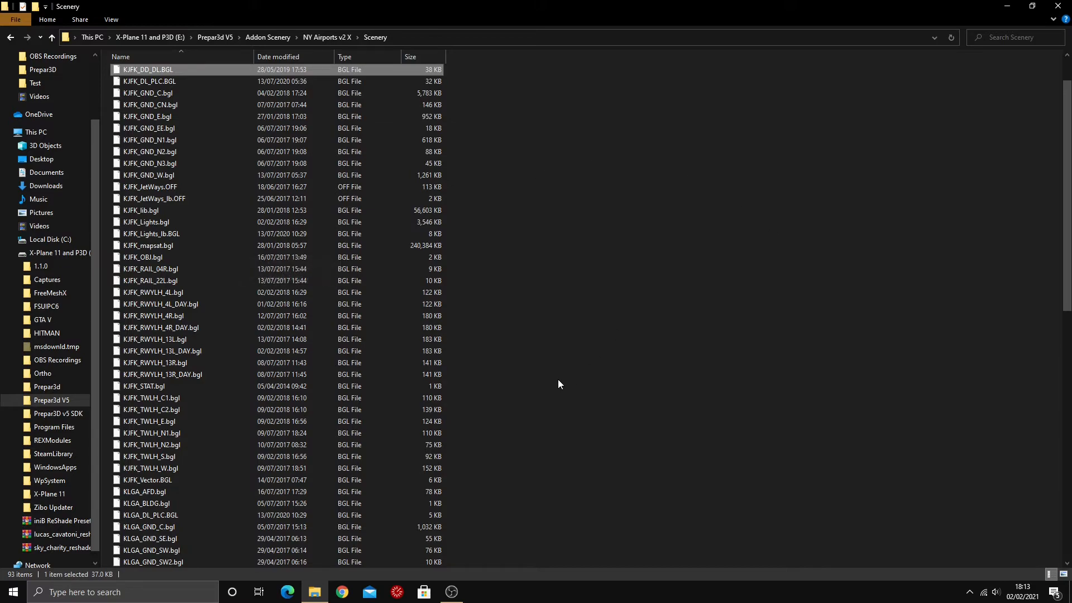
mouse_move(593, 147)
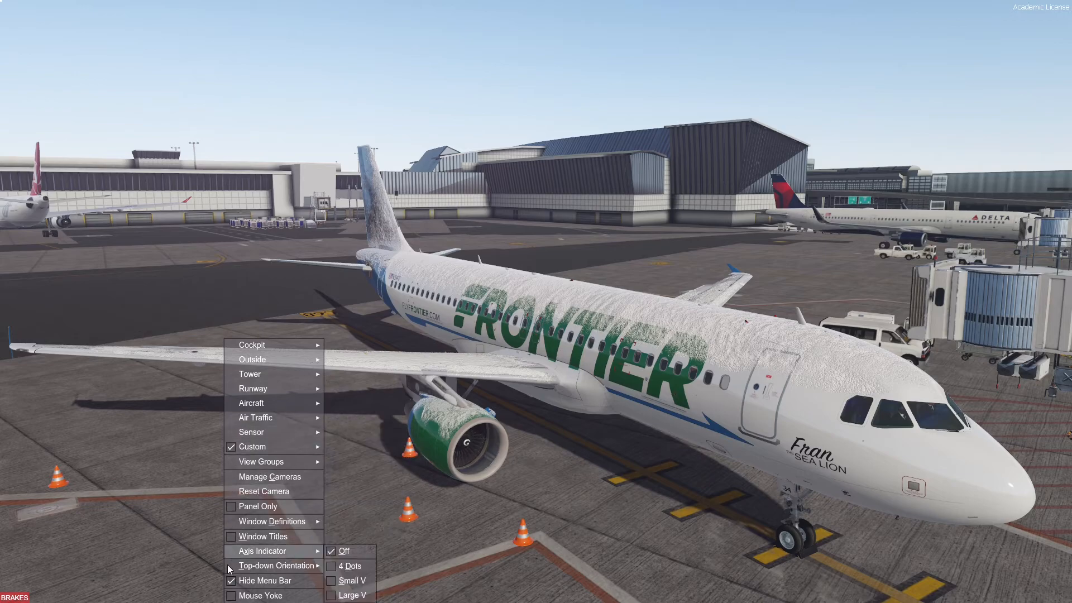
Restore the simulator menu bar and view the Frontier A320 at JFK under night apron lighting.
click(143, 7)
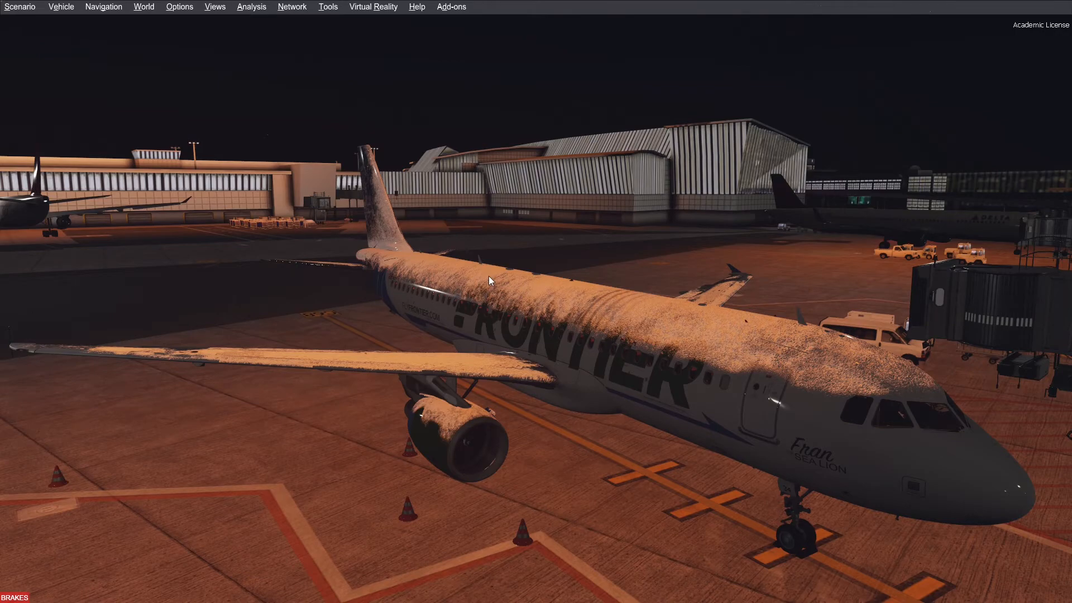
mouse_move(581, 265)
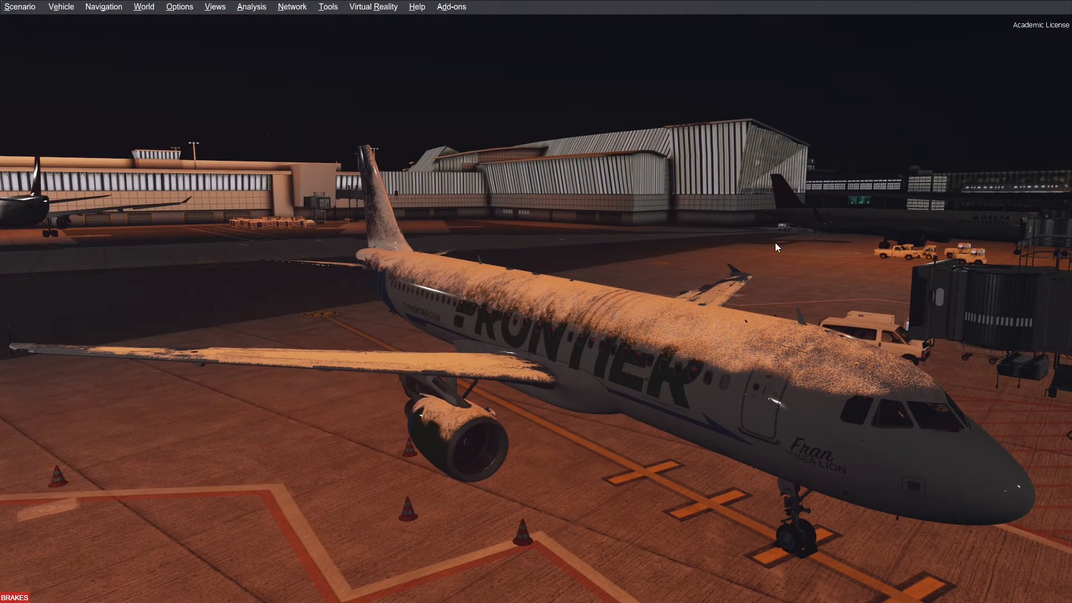
click(179, 7)
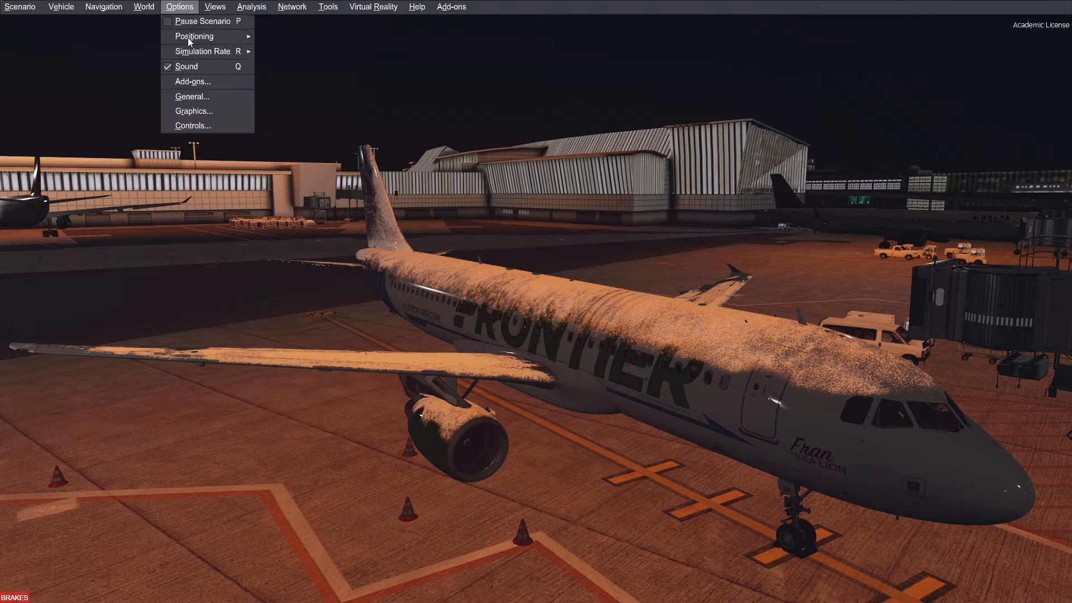
Set display texture filtering to Anisotropic 16x and anti-aliasing to 2xSSAA, and apply.
click(194, 111)
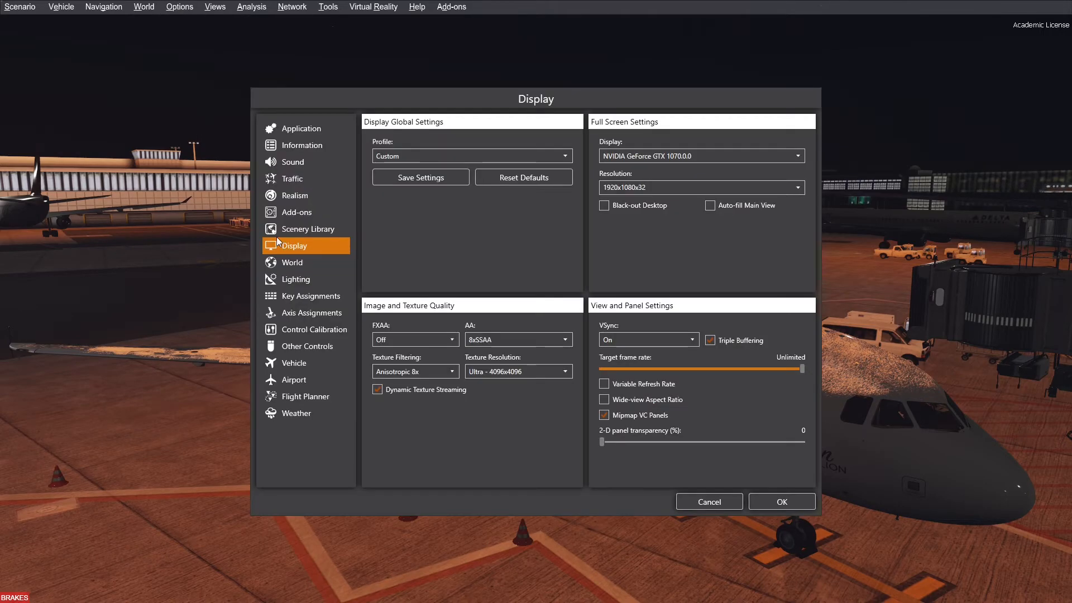
click(413, 371)
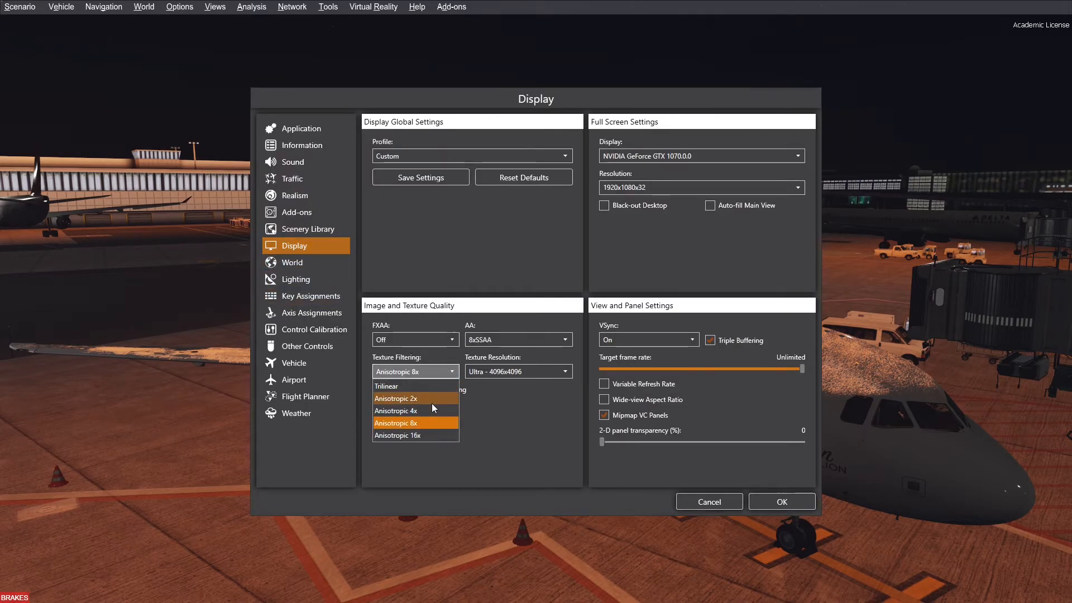
click(397, 436)
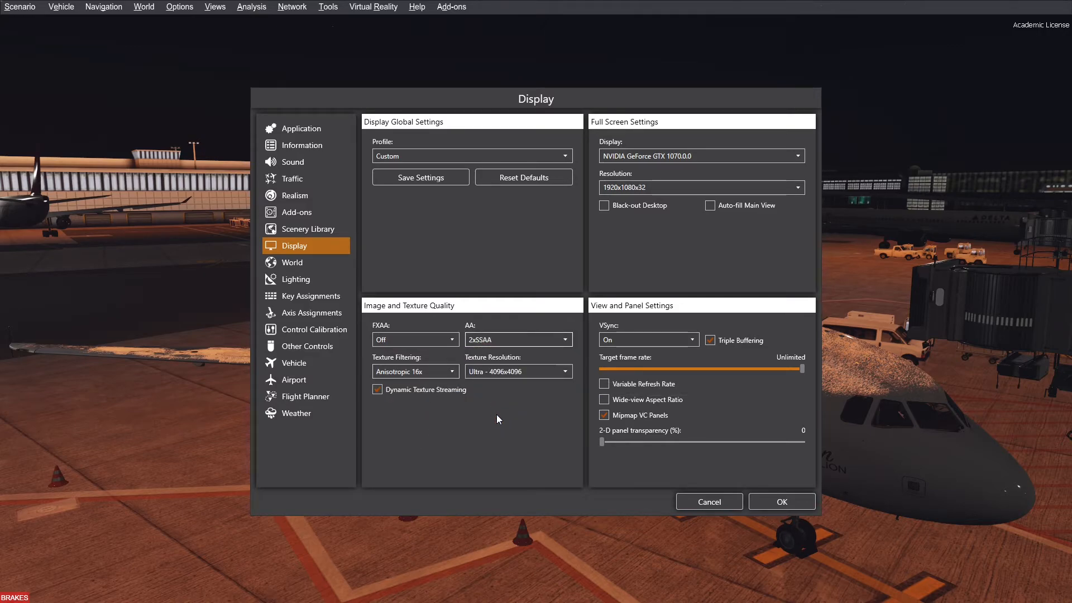
mouse_move(516, 409)
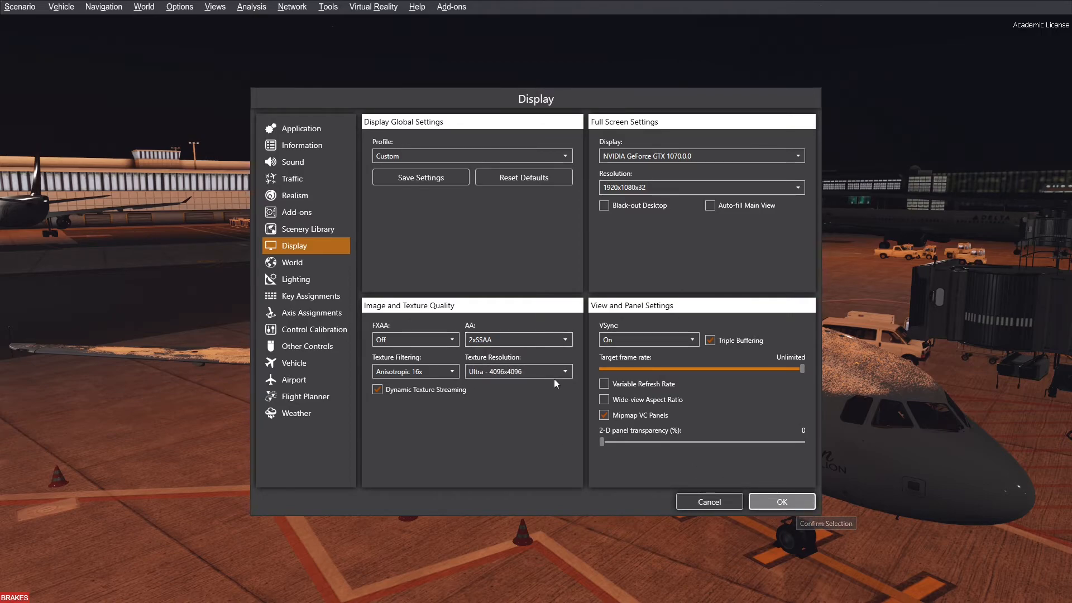
click(781, 501)
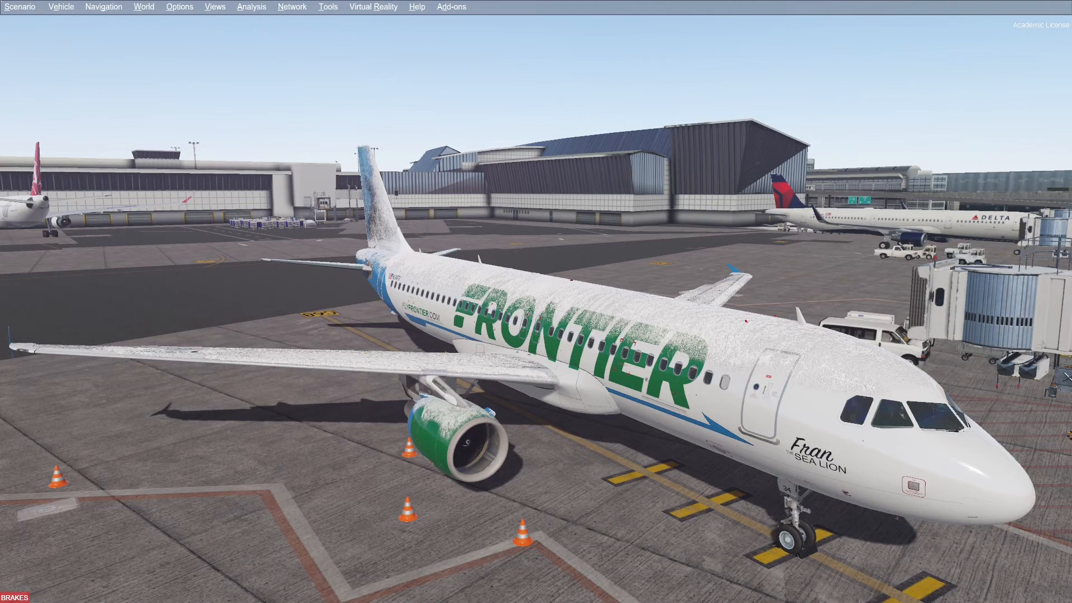
mouse_move(695, 419)
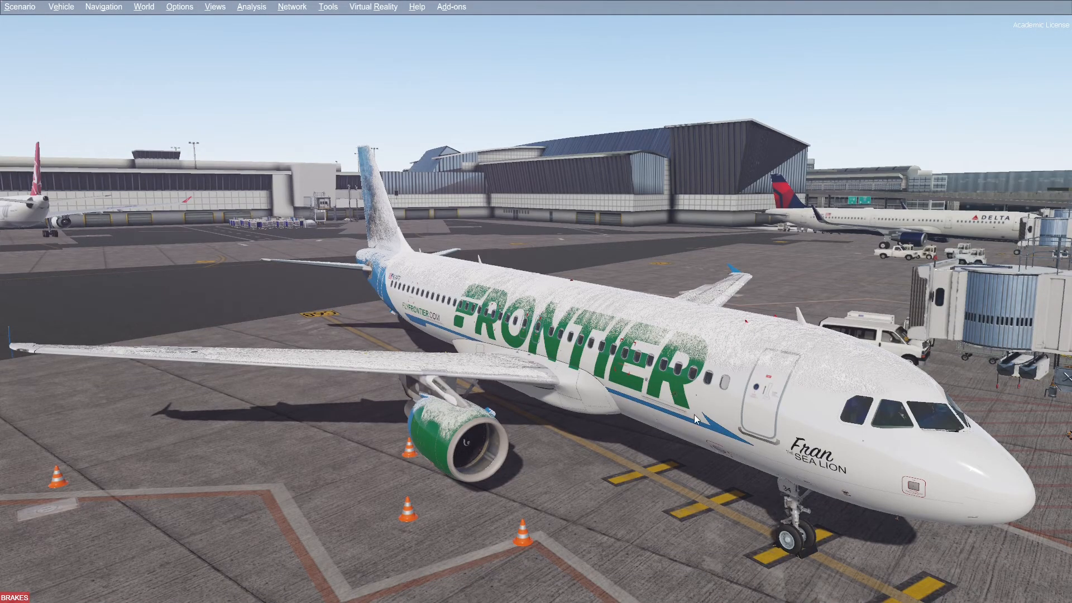